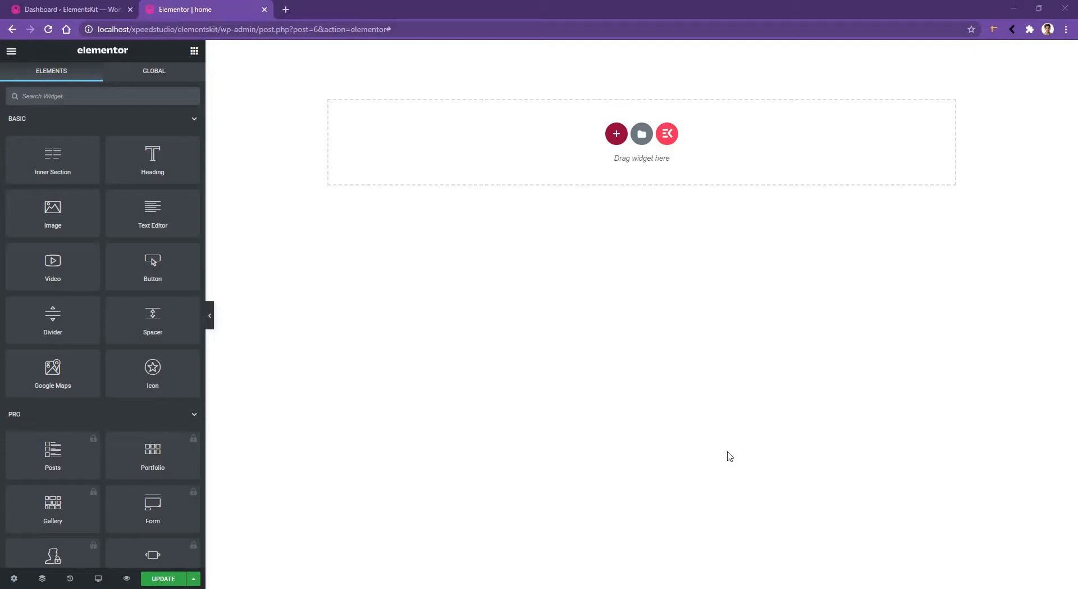
mouse_move(144, 164)
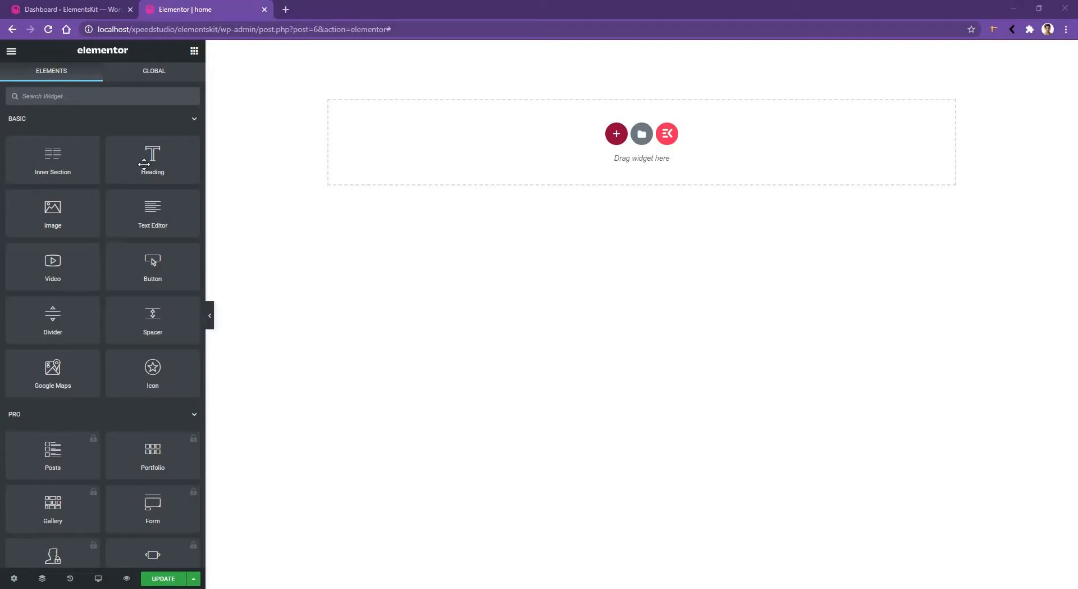
Search the widget panel for "image ac" to filter to the Image Accordion widget
left_click(102, 95)
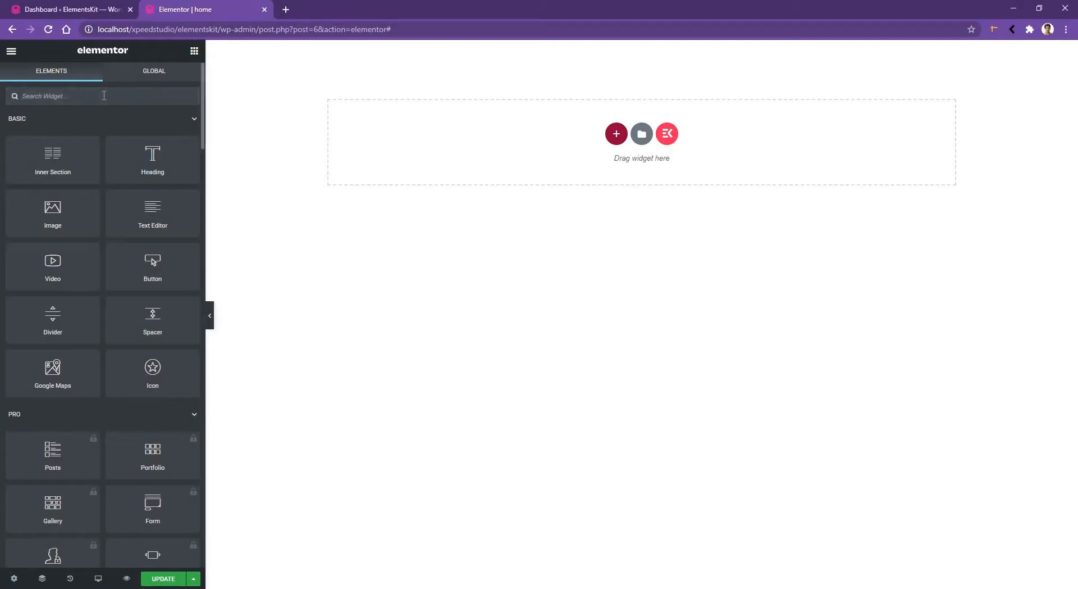
type("image ac")
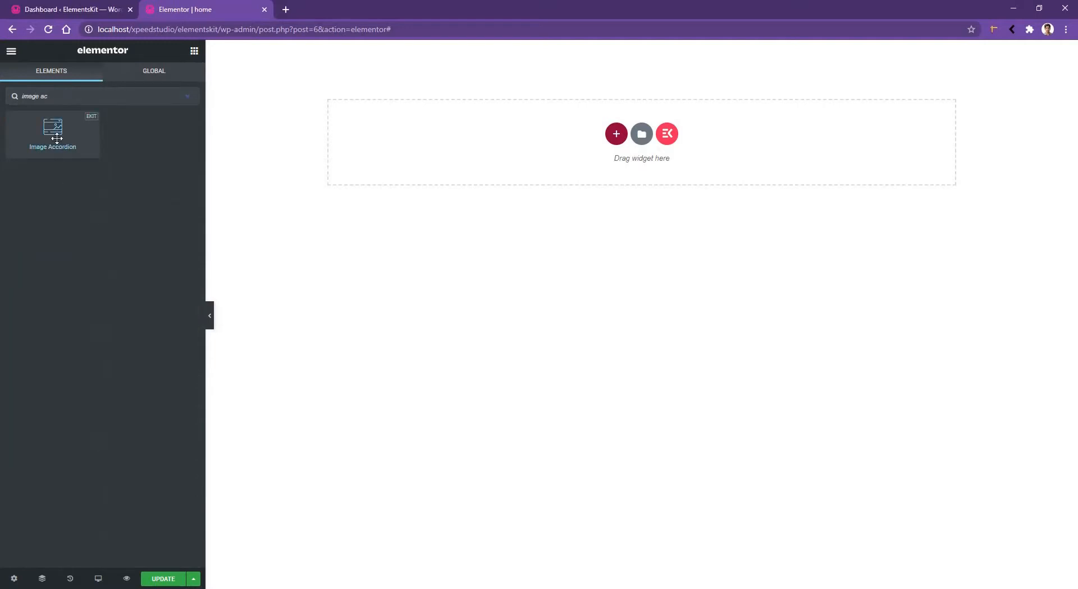
Drop the Image Accordion onto the page and give the first item a photo background
left_click_drag(53, 130, 641, 140)
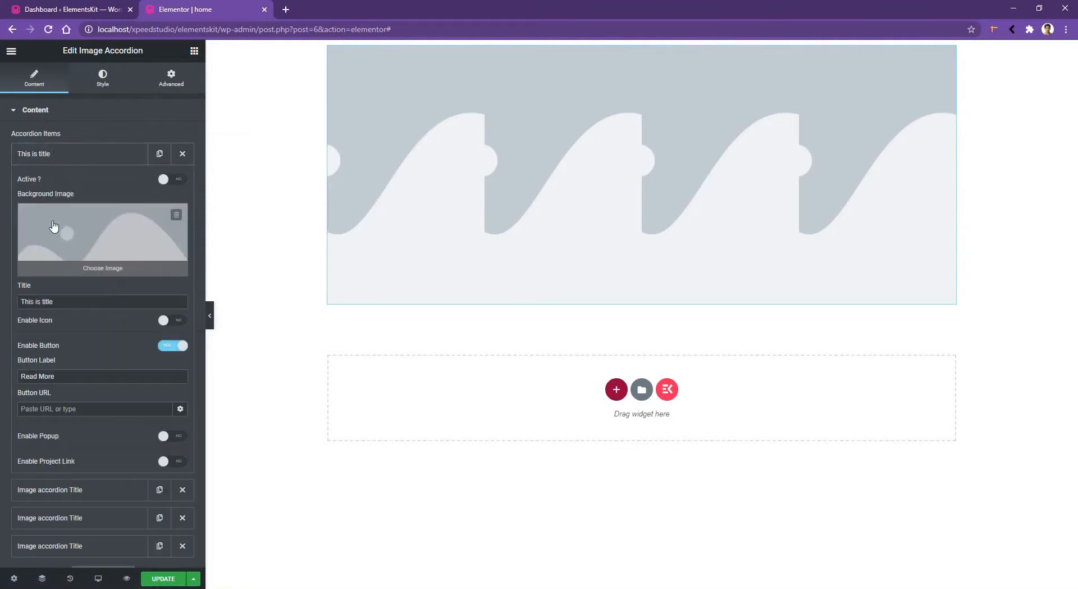
left_click(102, 238)
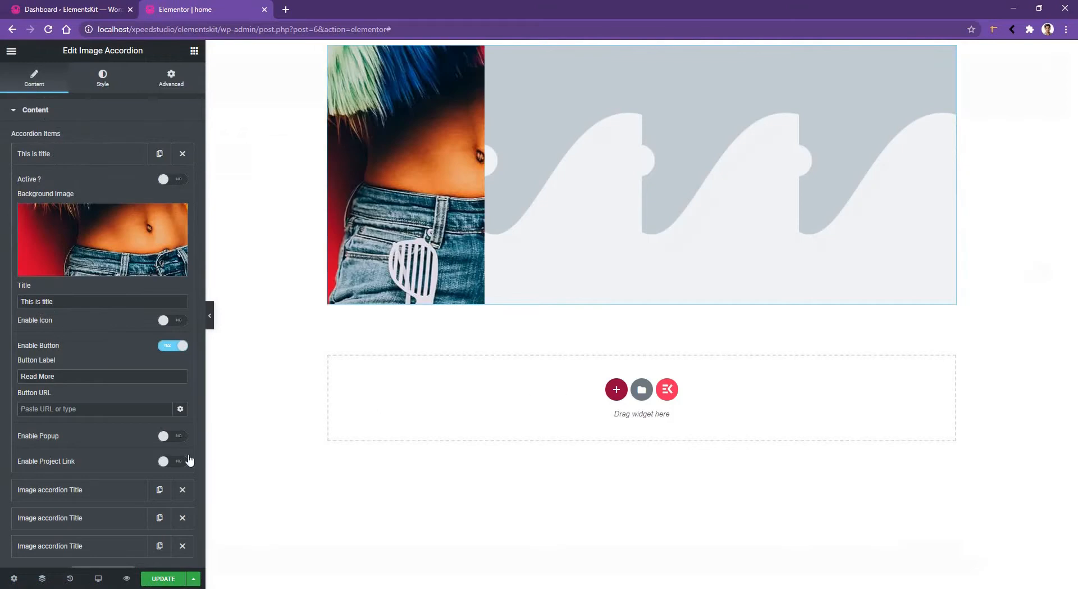
left_click(102, 238)
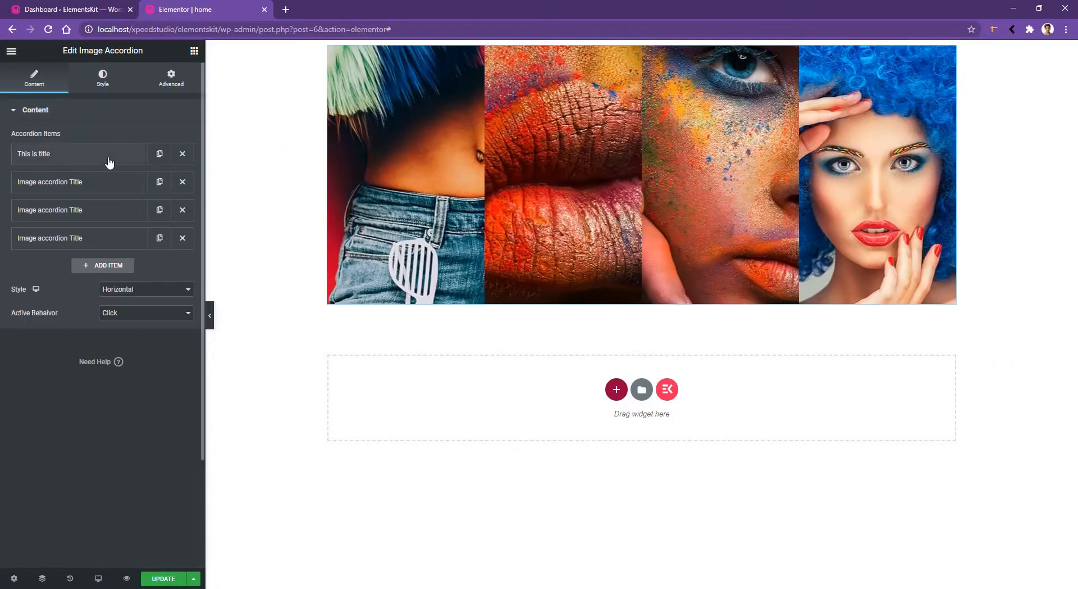
Make the first item Active by default and retitle it "Dream and Motion"
left_click(79, 154)
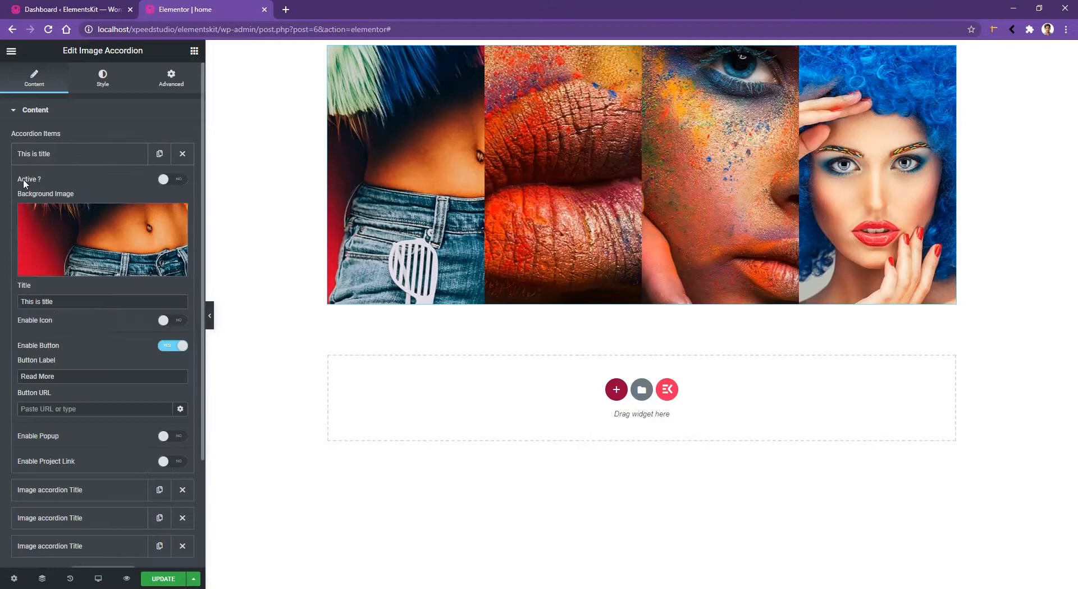
mouse_move(155, 192)
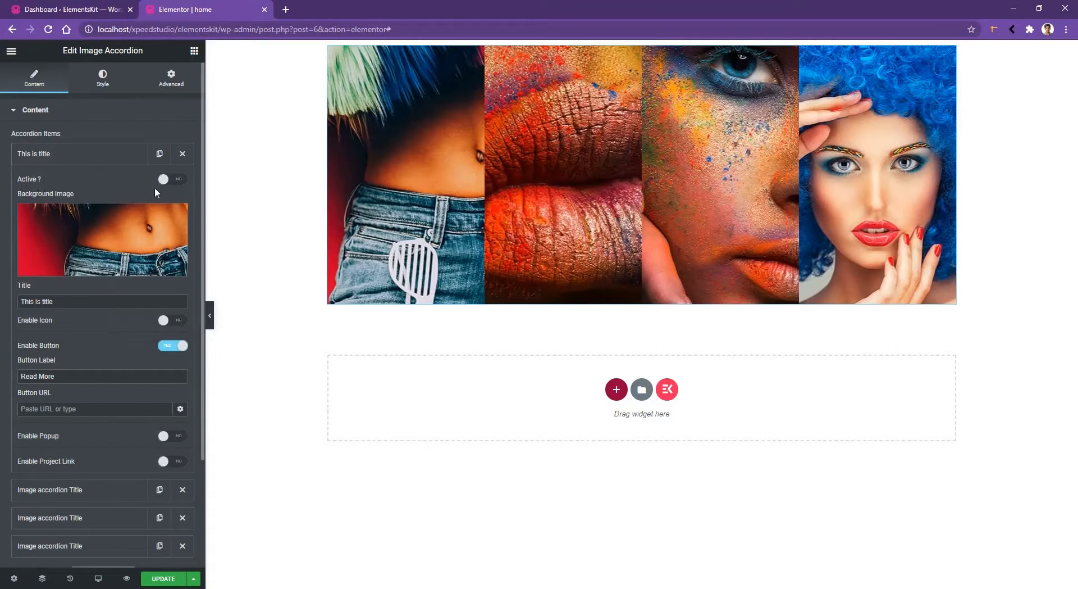
left_click(173, 179)
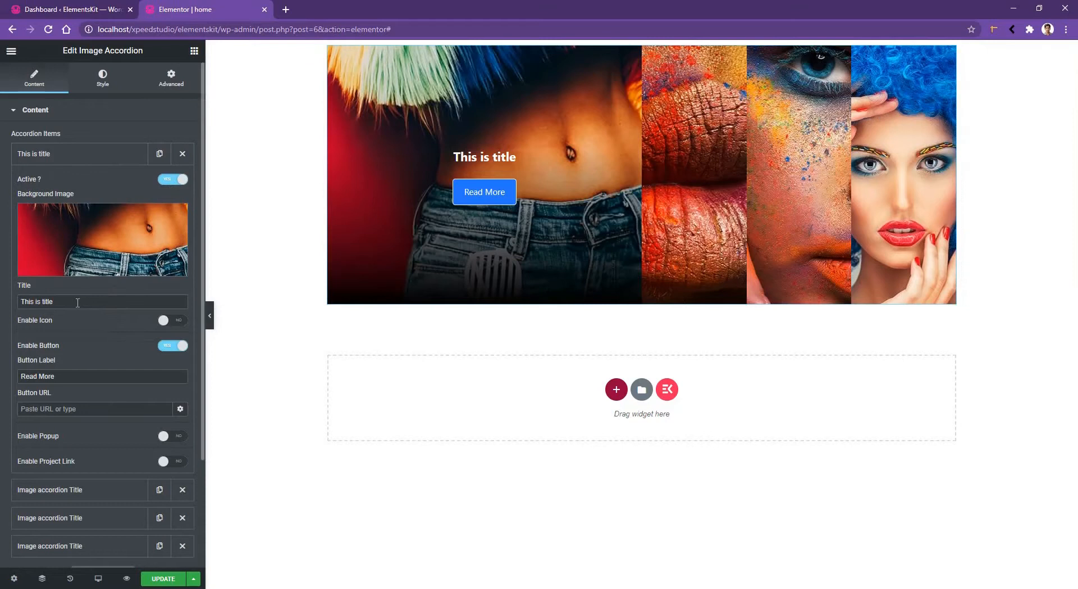
left_click(103, 301)
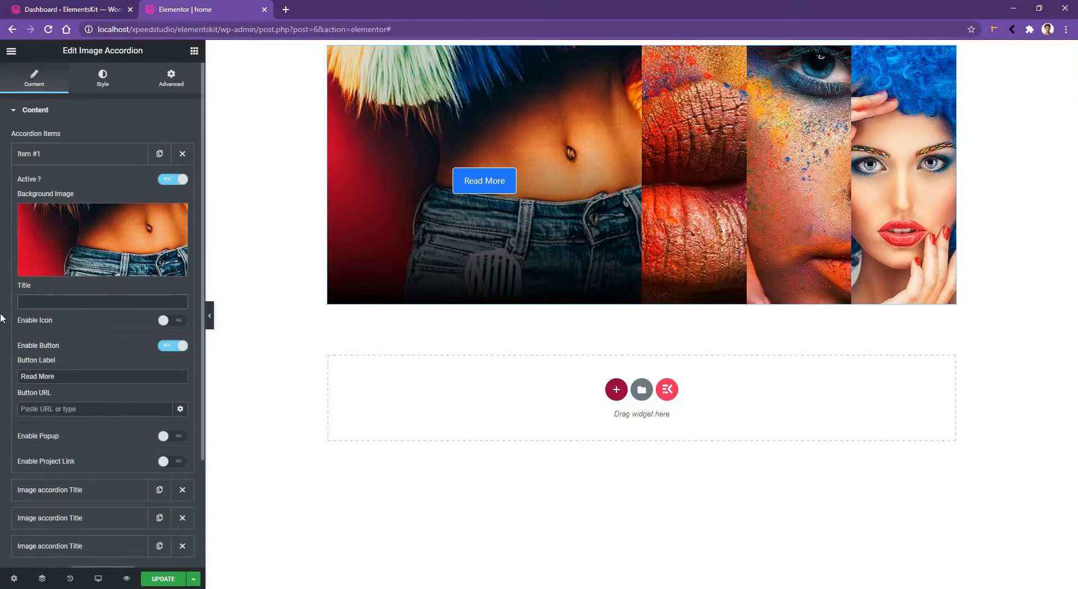
type("Dream and Motion")
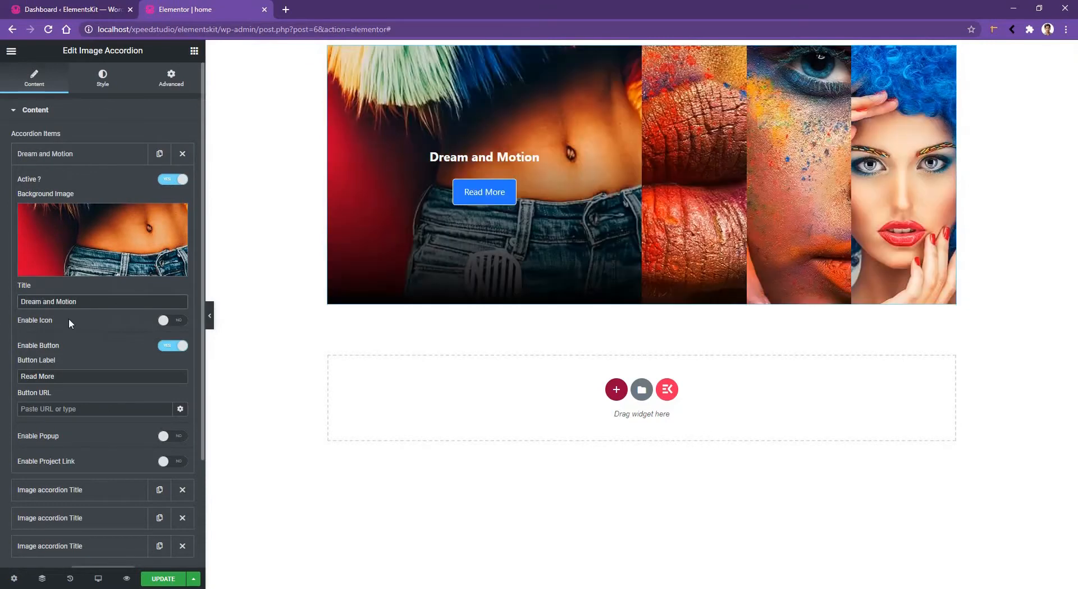
Enable a title icon on the first item with Icon Position set to After
left_click(173, 320)
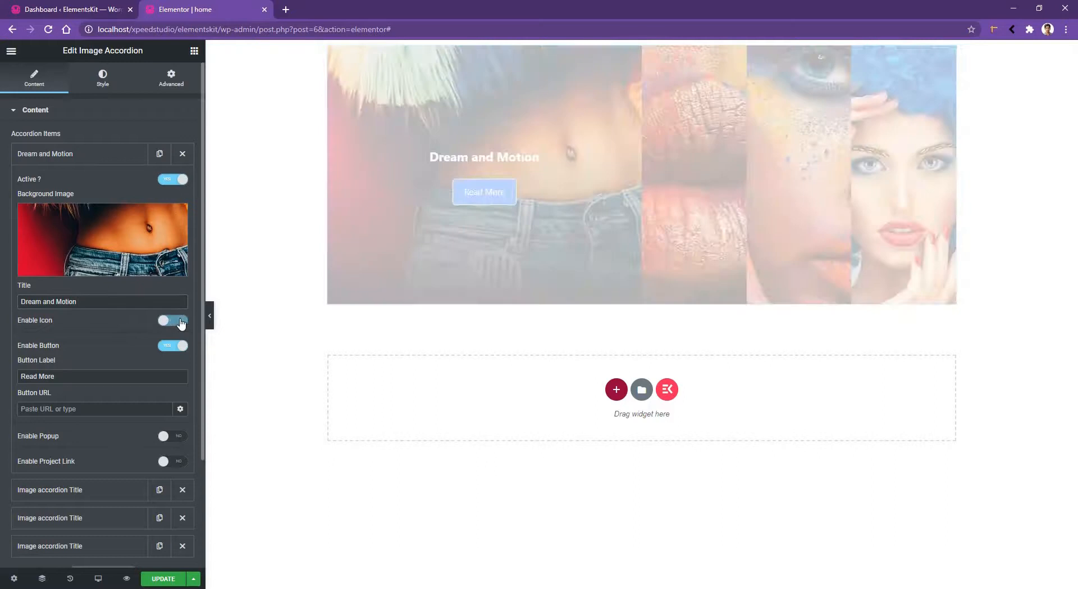
left_click(173, 320)
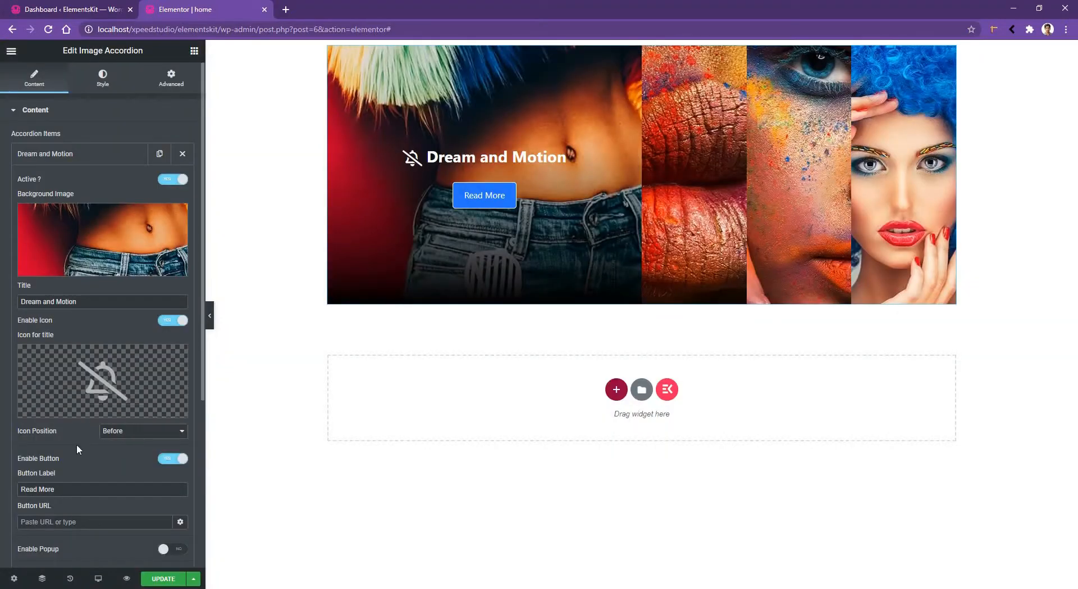
left_click(143, 430)
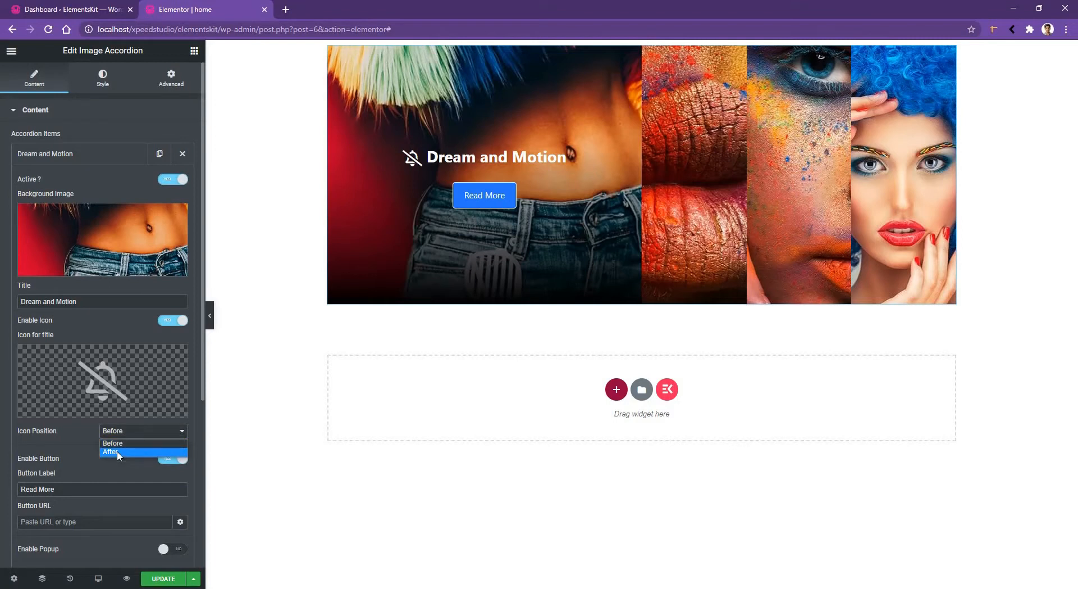
left_click(110, 451)
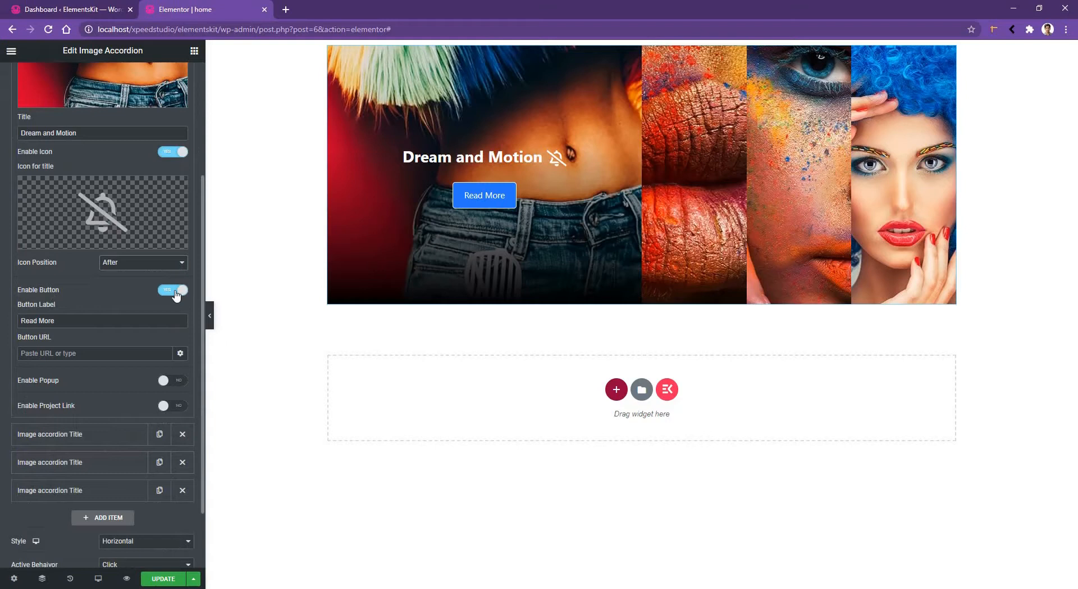
left_click(173, 290)
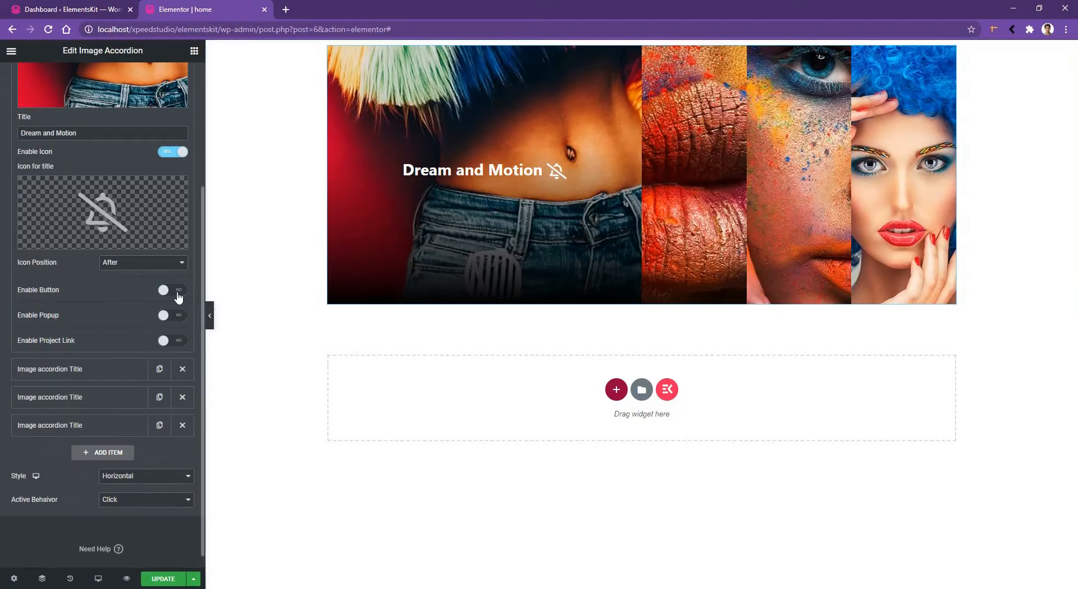
left_click(173, 289)
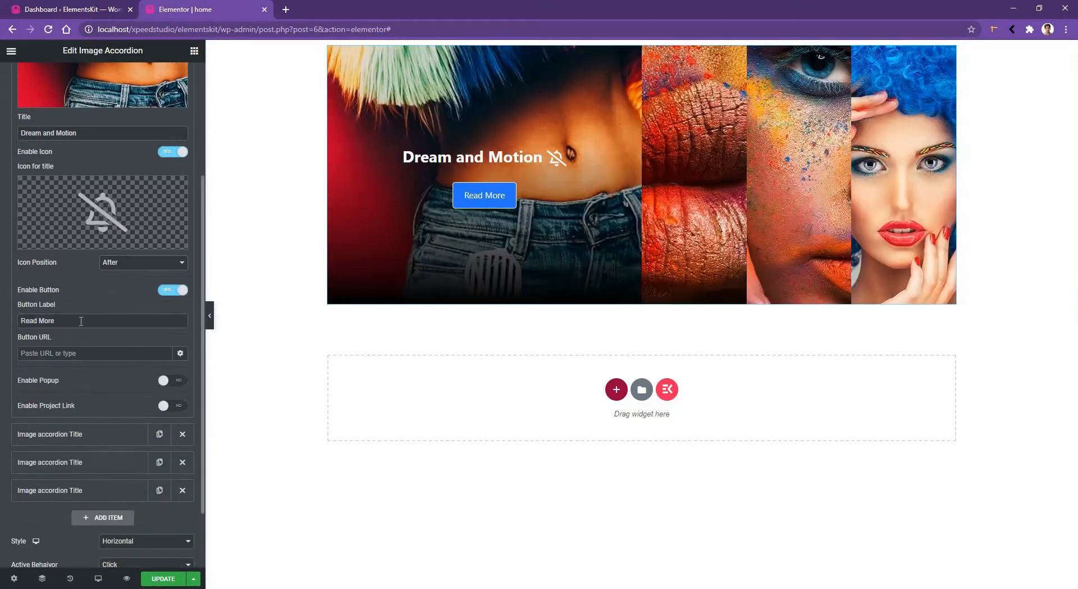
mouse_move(92, 381)
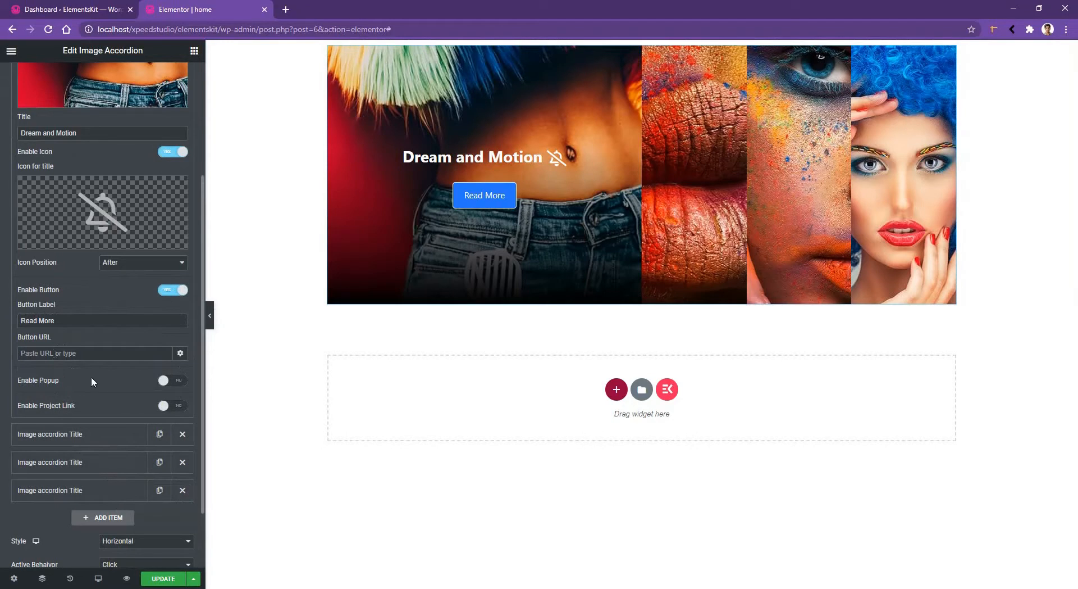
mouse_move(88, 384)
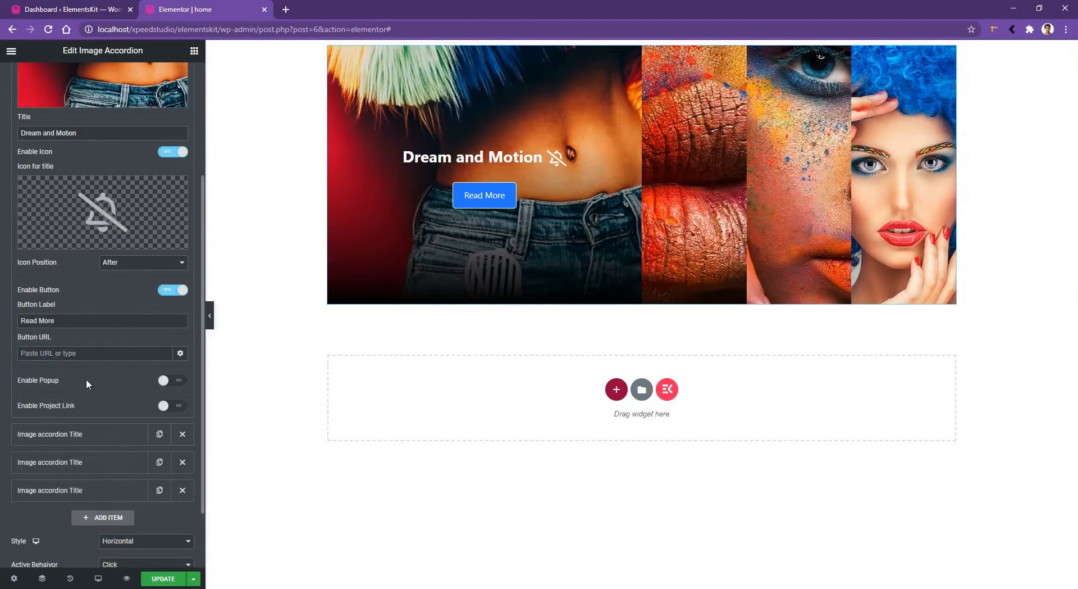
Switch on Enable Popup and Enable Project Link for the Dream and Motion item
left_click(173, 381)
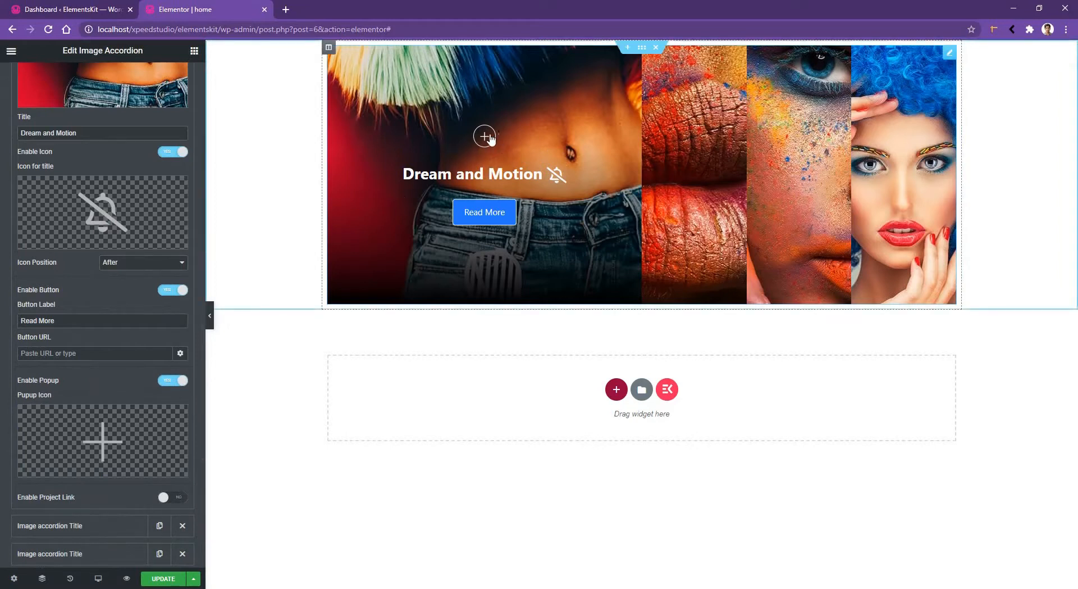
left_click(484, 136)
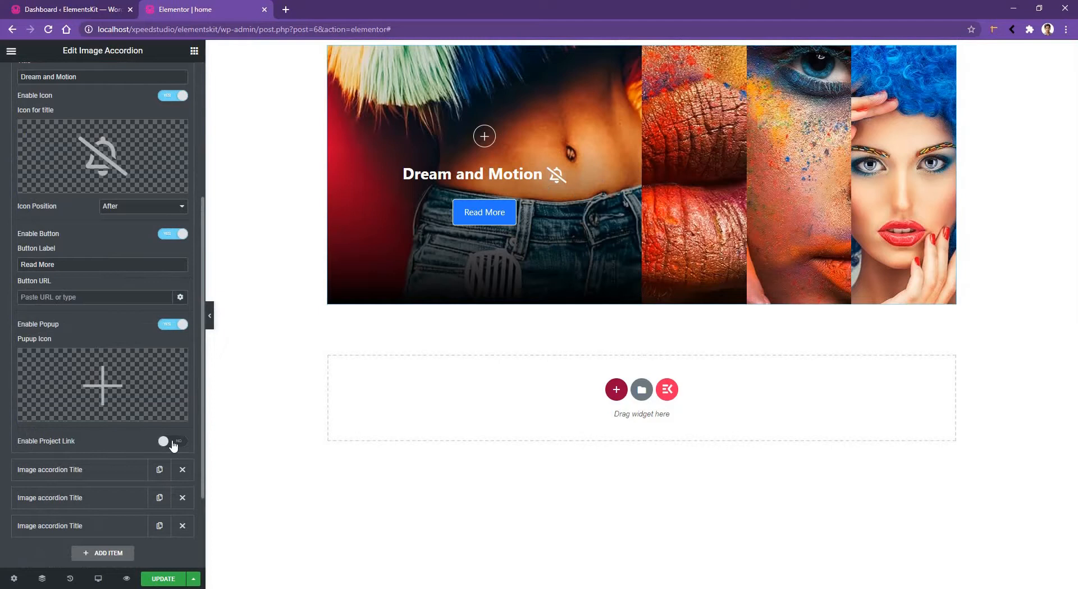
left_click(173, 440)
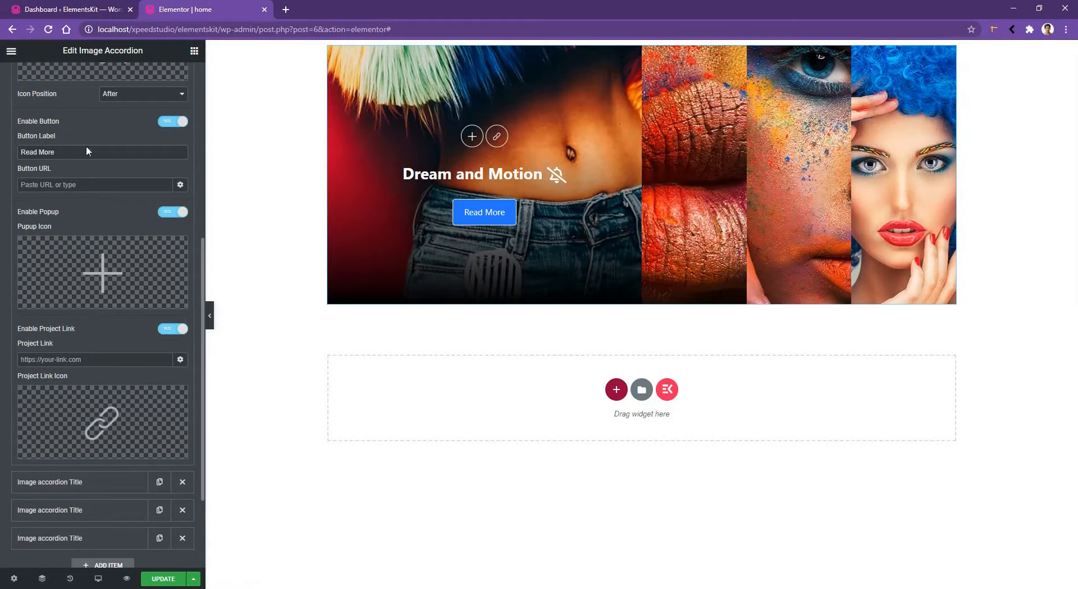
mouse_move(99, 503)
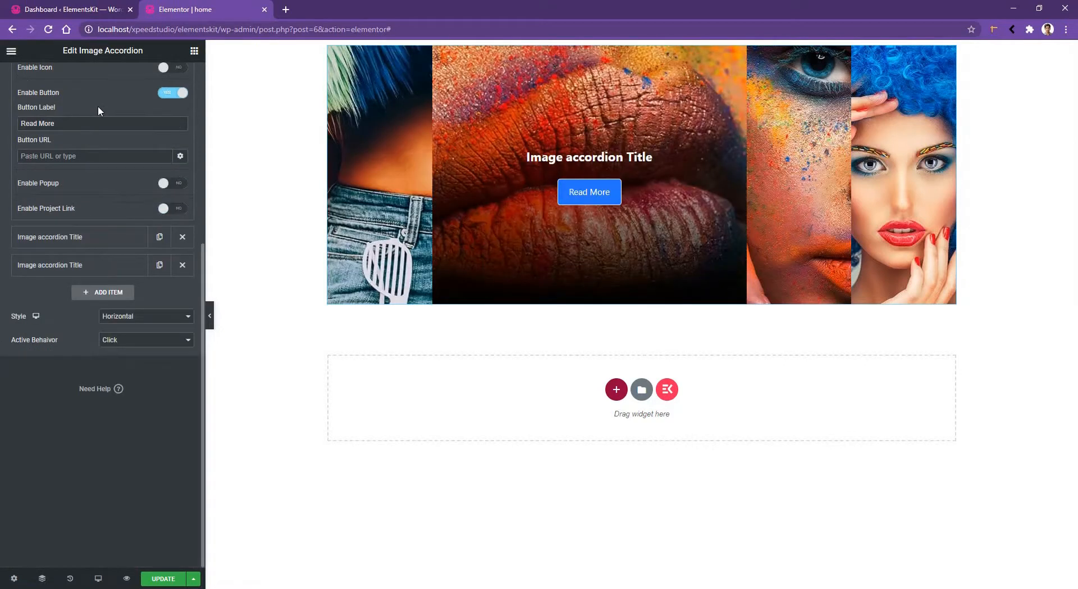
mouse_move(22, 320)
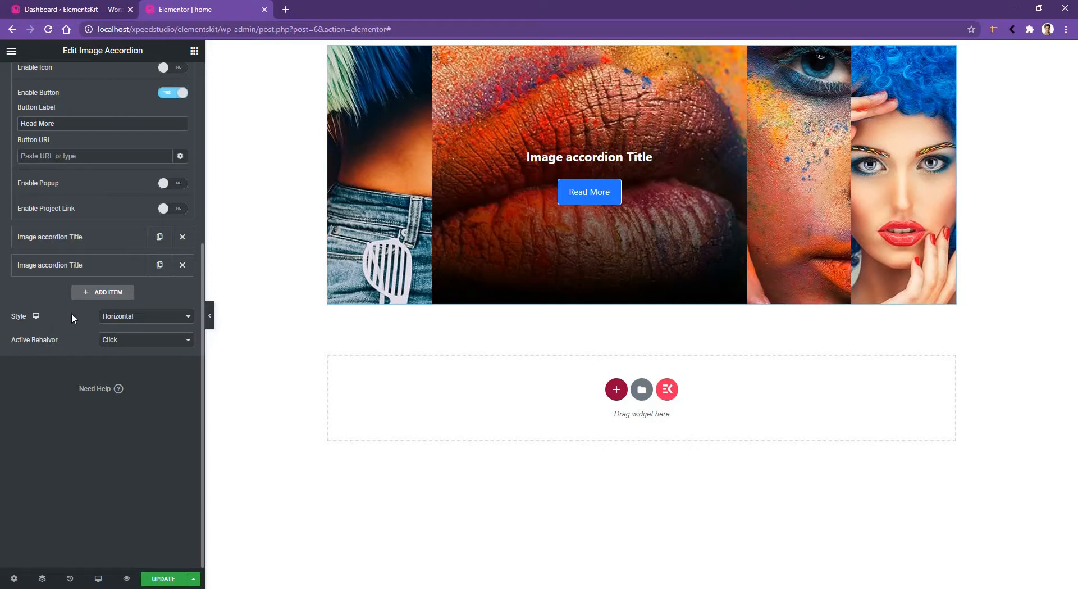
Preview at Mobile size and set the accordion Style to Vertical
left_click(97, 577)
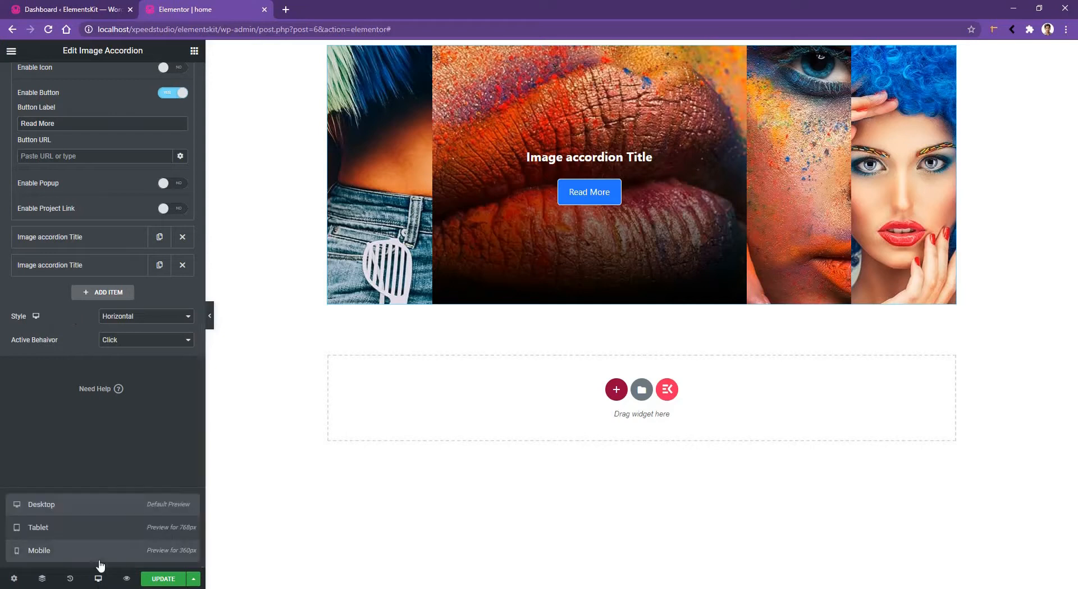
left_click(39, 549)
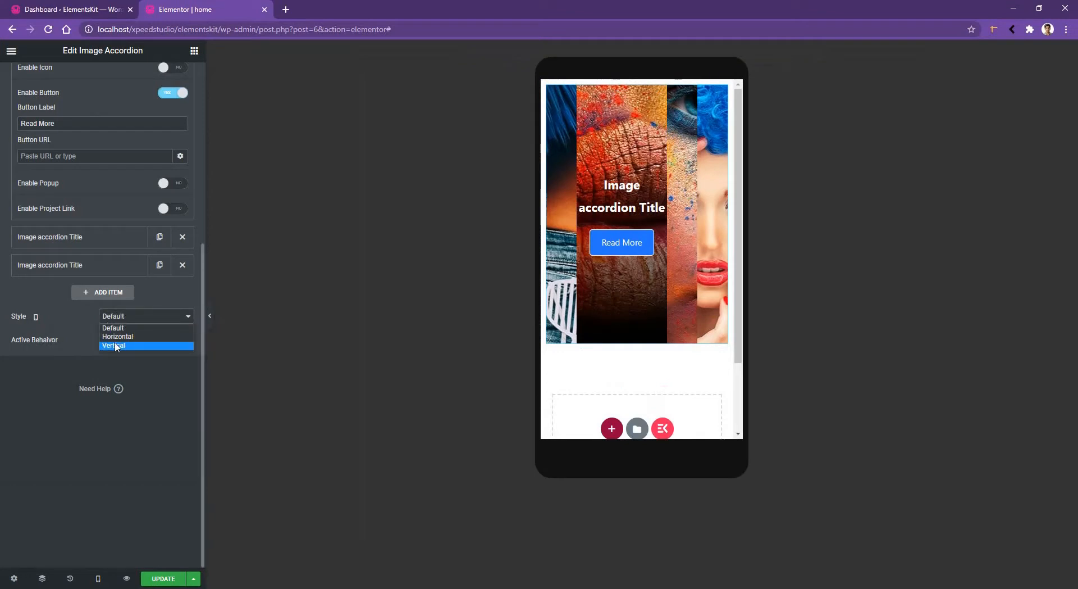
left_click(112, 345)
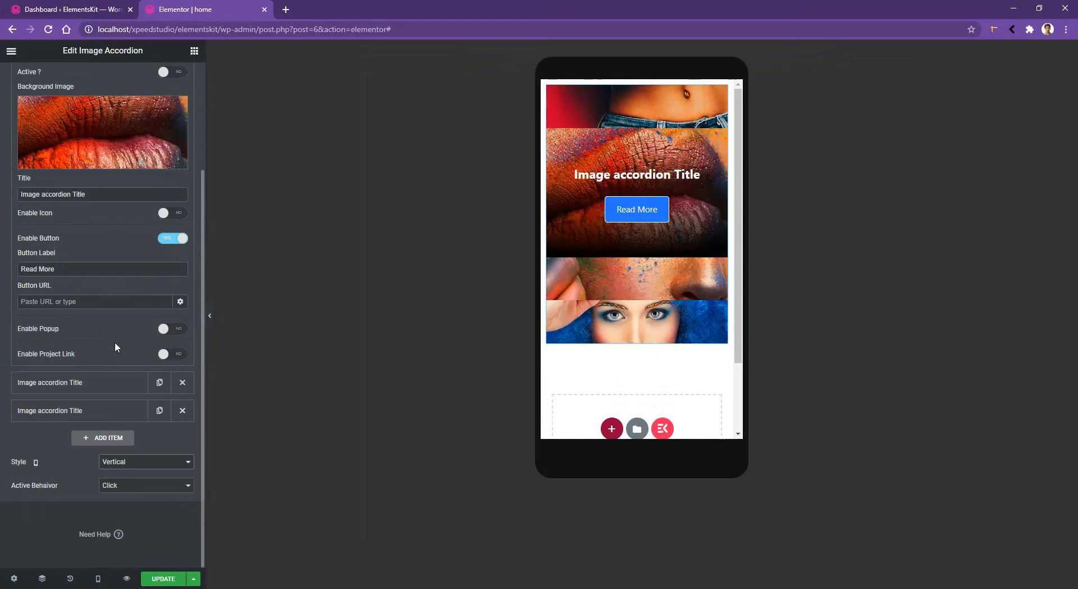
mouse_move(639, 194)
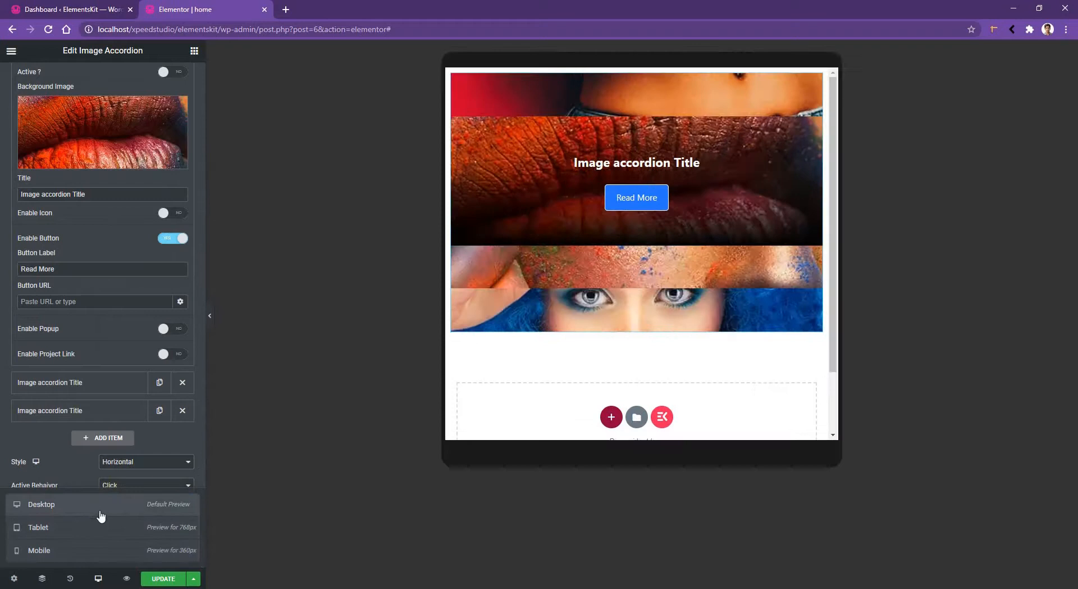
Back on desktop, open panels on hover and set Min Height 525 with Gutter 0
left_click(42, 504)
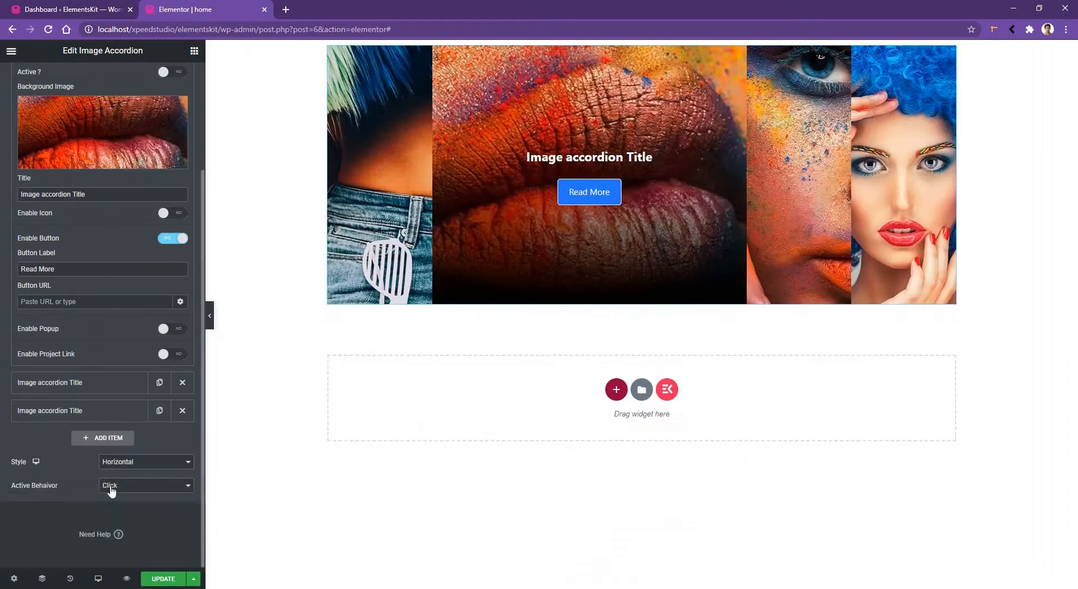
left_click(145, 485)
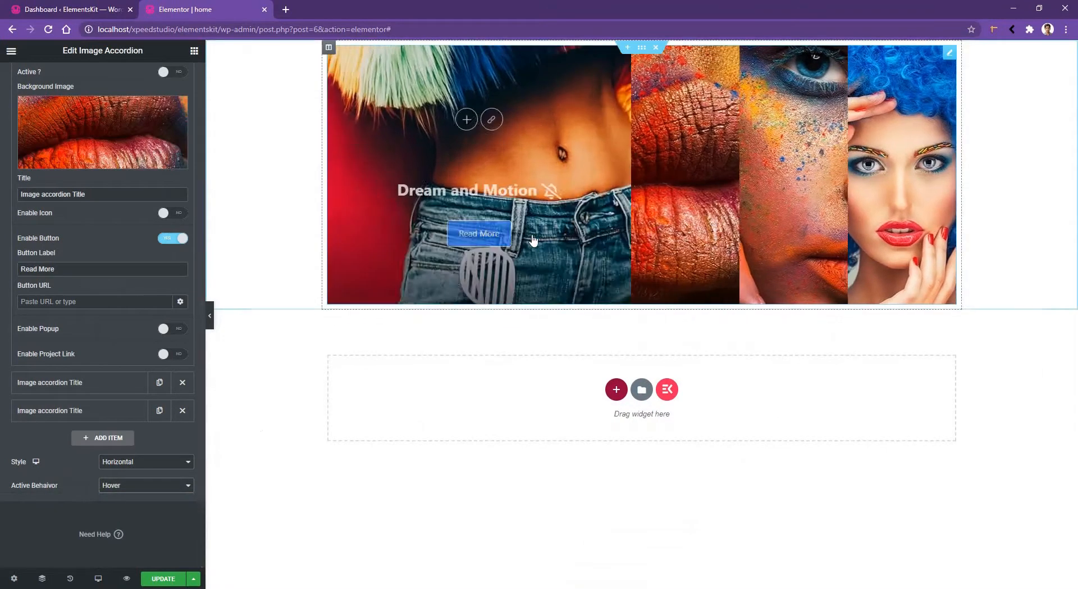
mouse_move(906, 233)
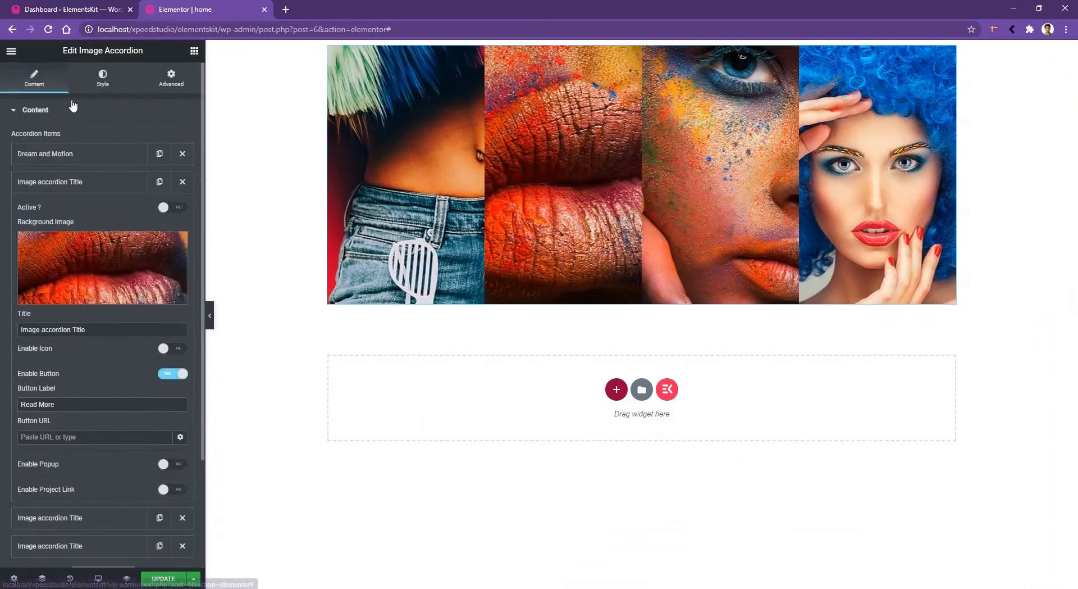
left_click(102, 75)
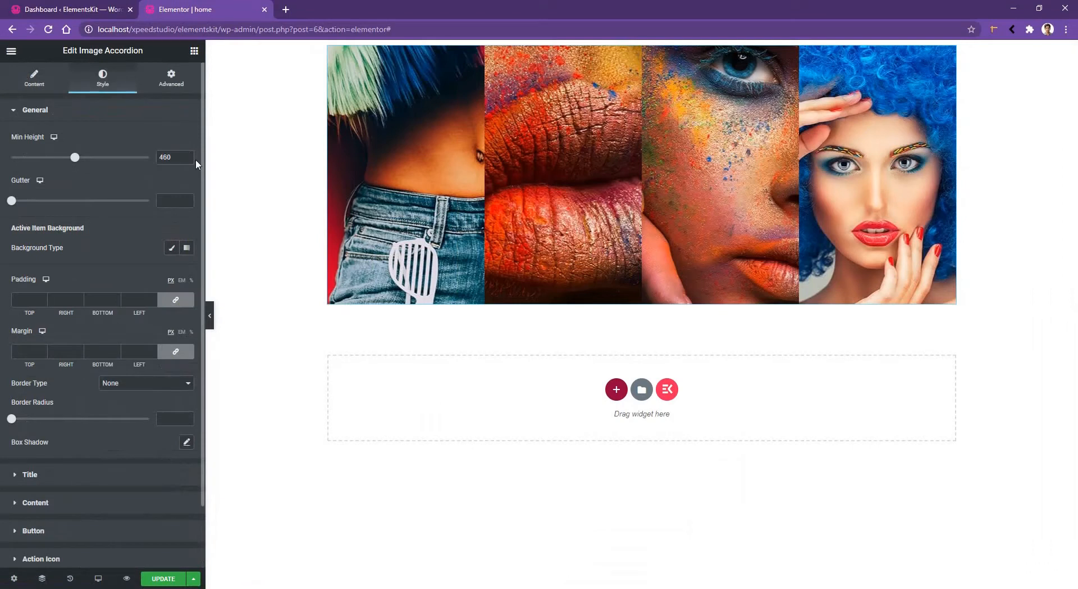
mouse_move(74, 157)
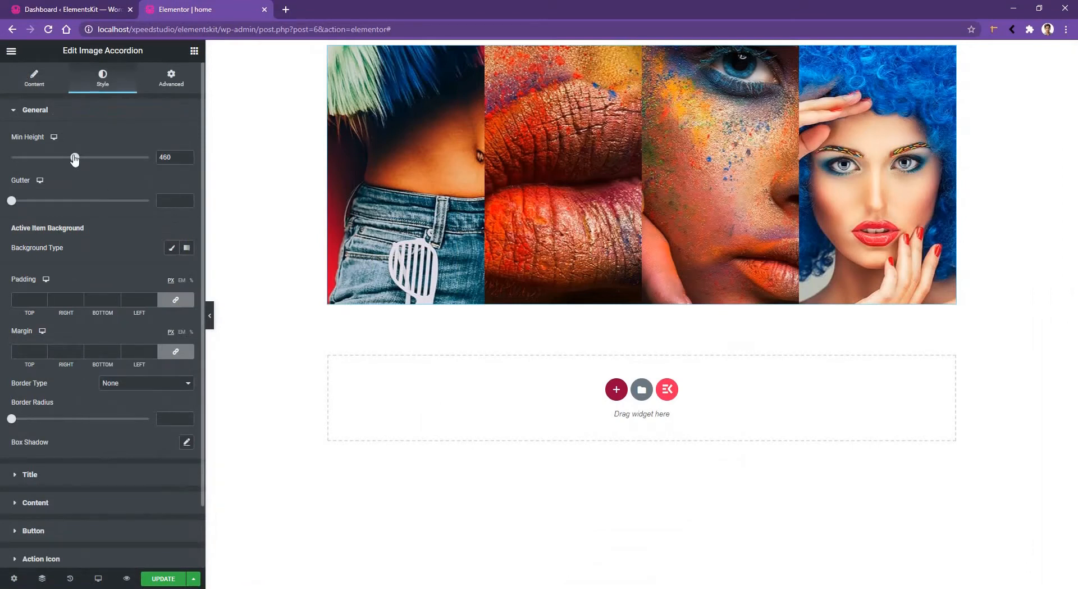
left_click_drag(75, 158, 79, 158)
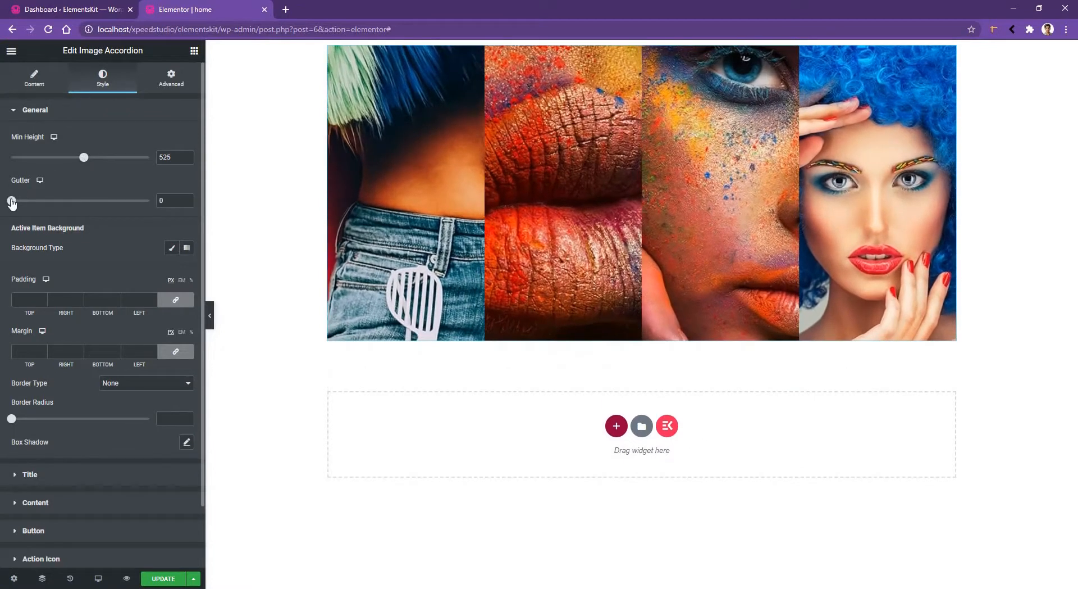
left_click_drag(11, 200, 36, 200)
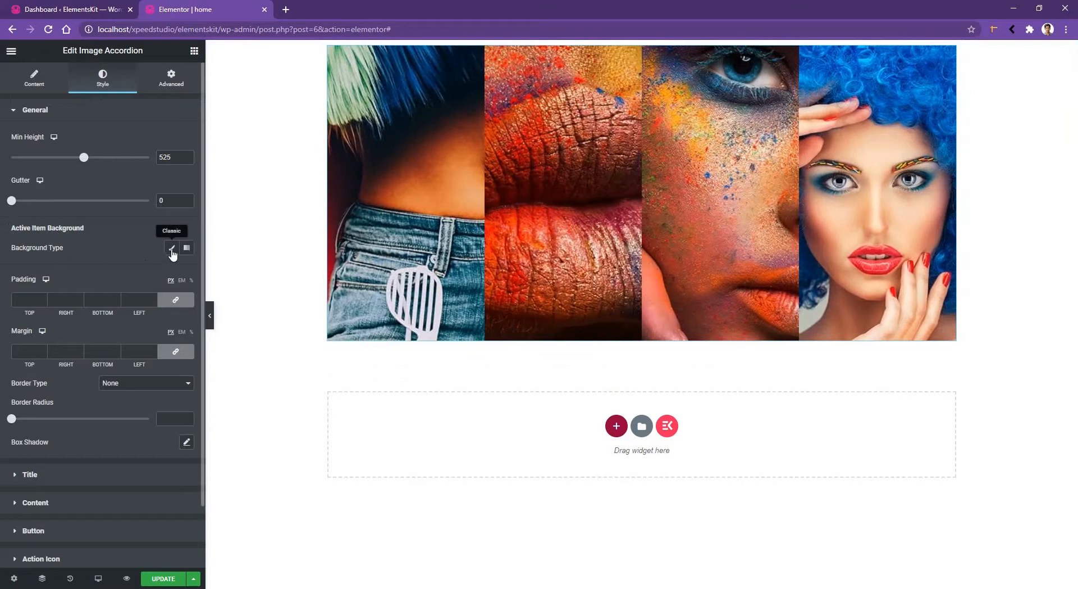
Give the active item a Classic background and round the accordion's Border Radius
left_click(171, 248)
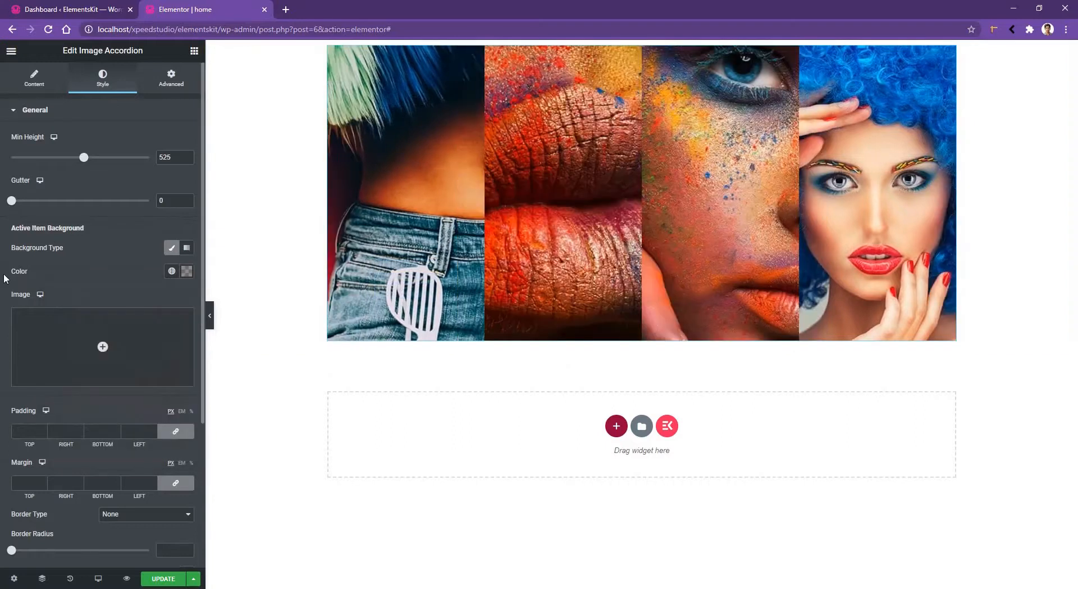
scroll("down", 3)
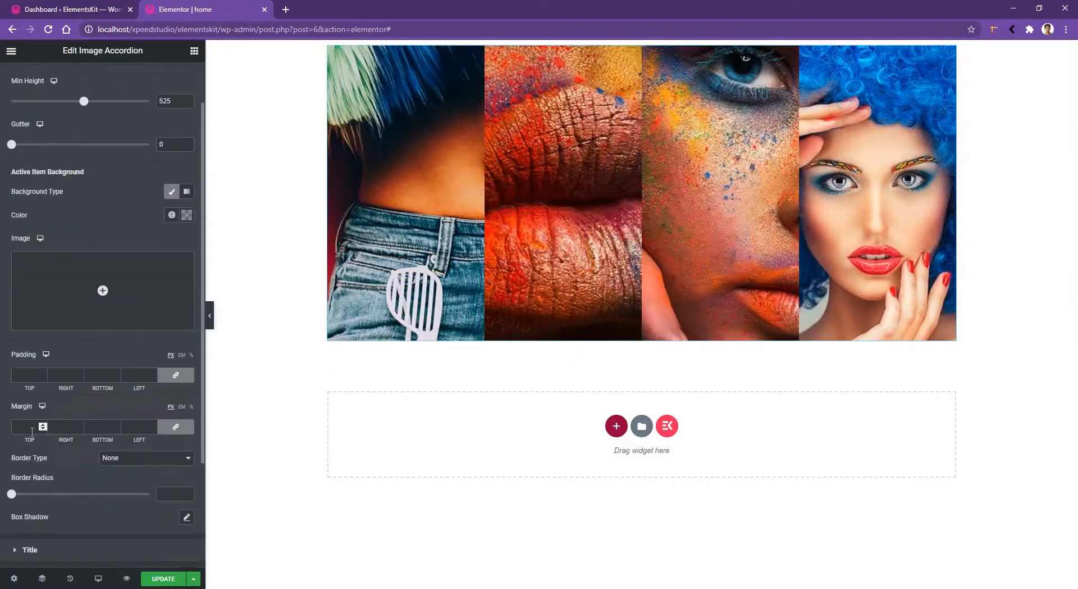
scroll("down", 3)
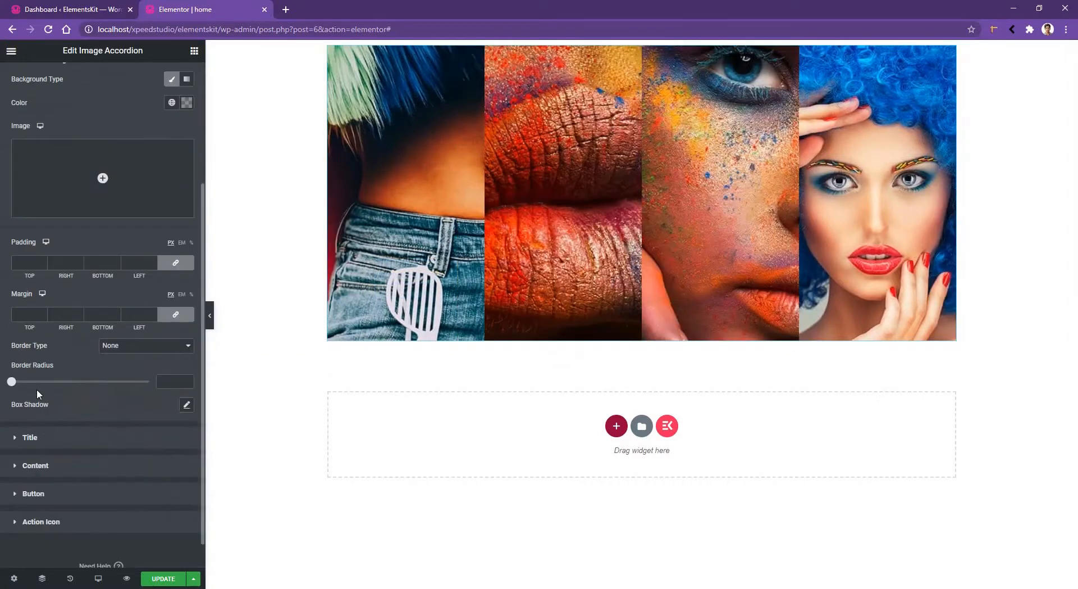
left_click_drag(11, 382, 20, 382)
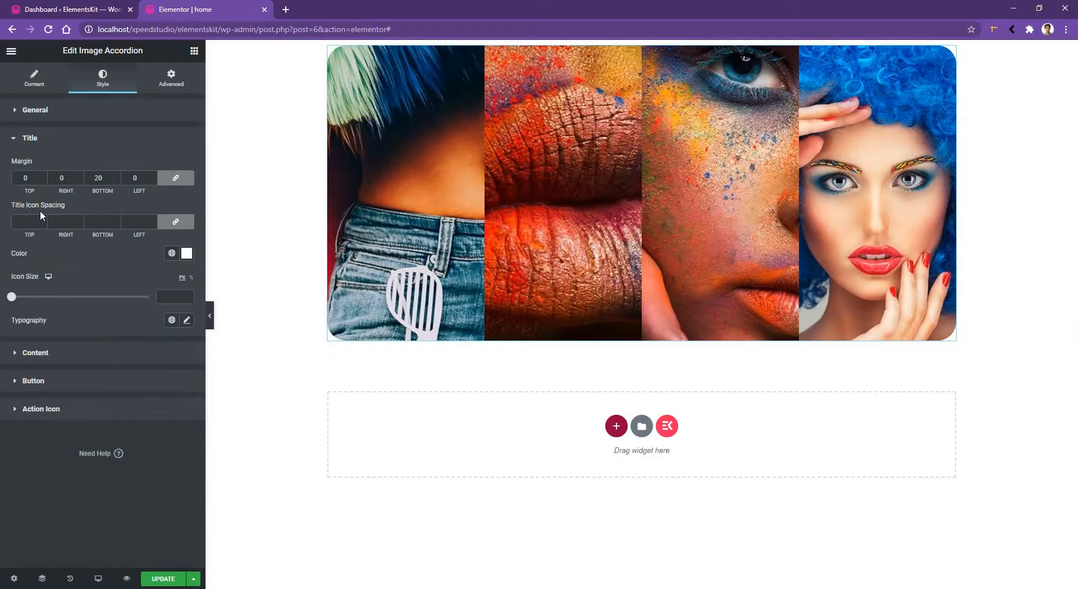
mouse_move(24, 262)
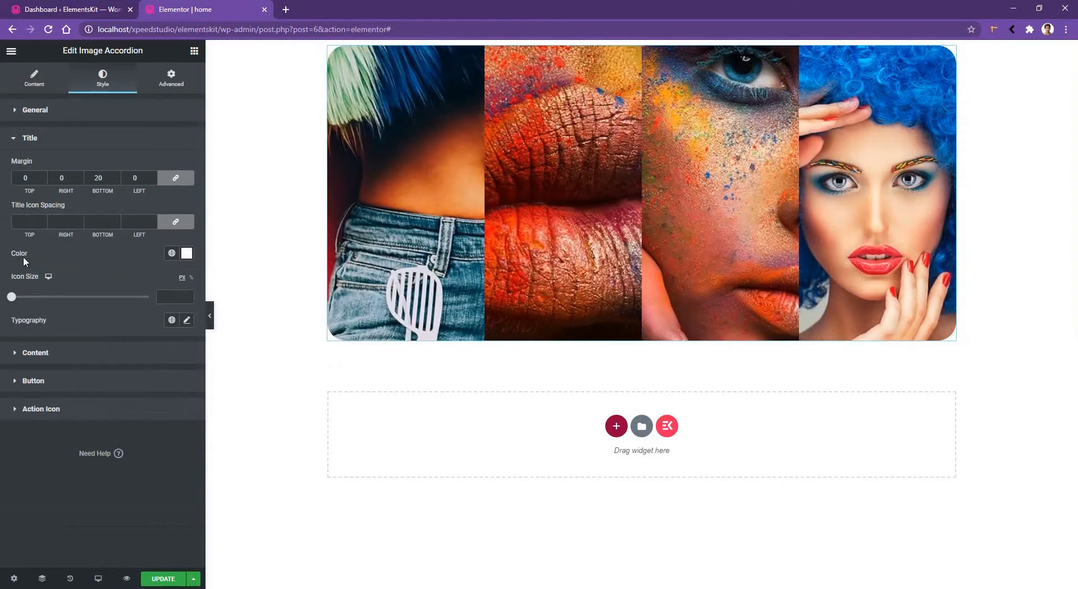
Colour the titles black and set their typography to Poppins at size 40
left_click(187, 253)
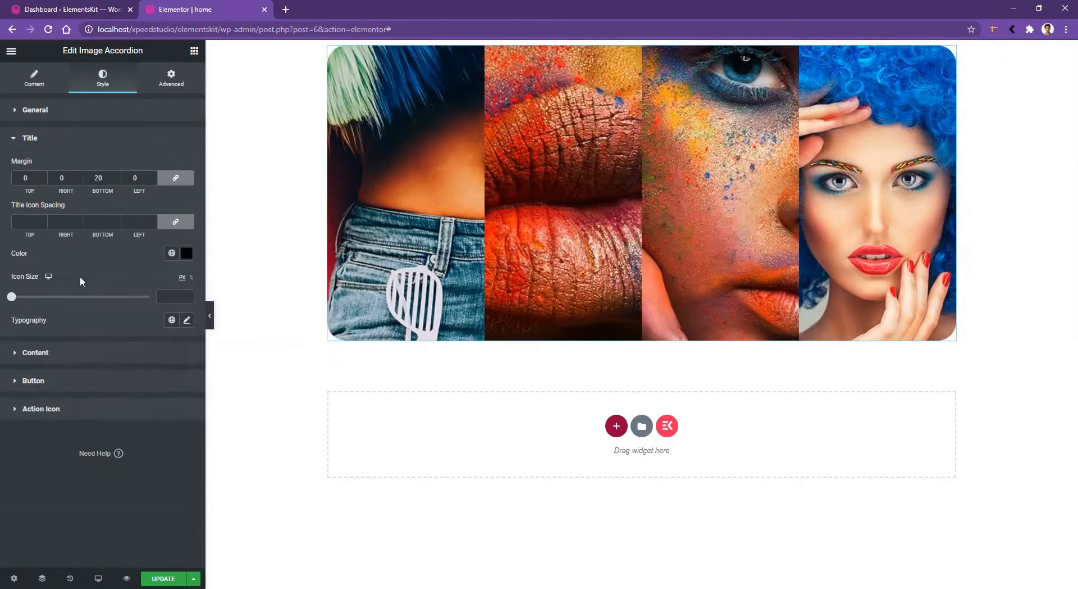
mouse_move(71, 270)
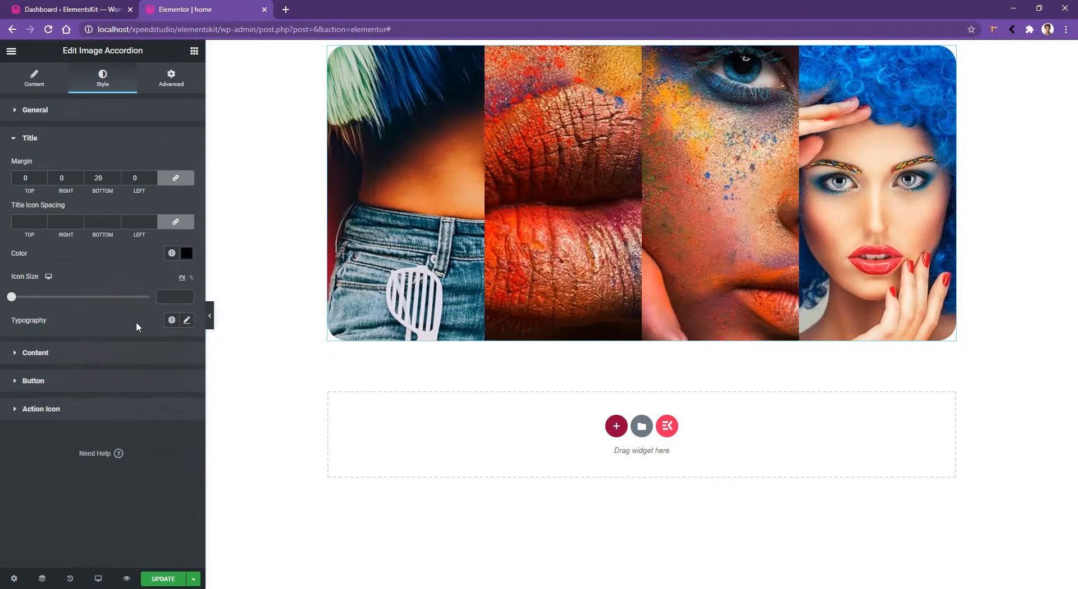
left_click(186, 320)
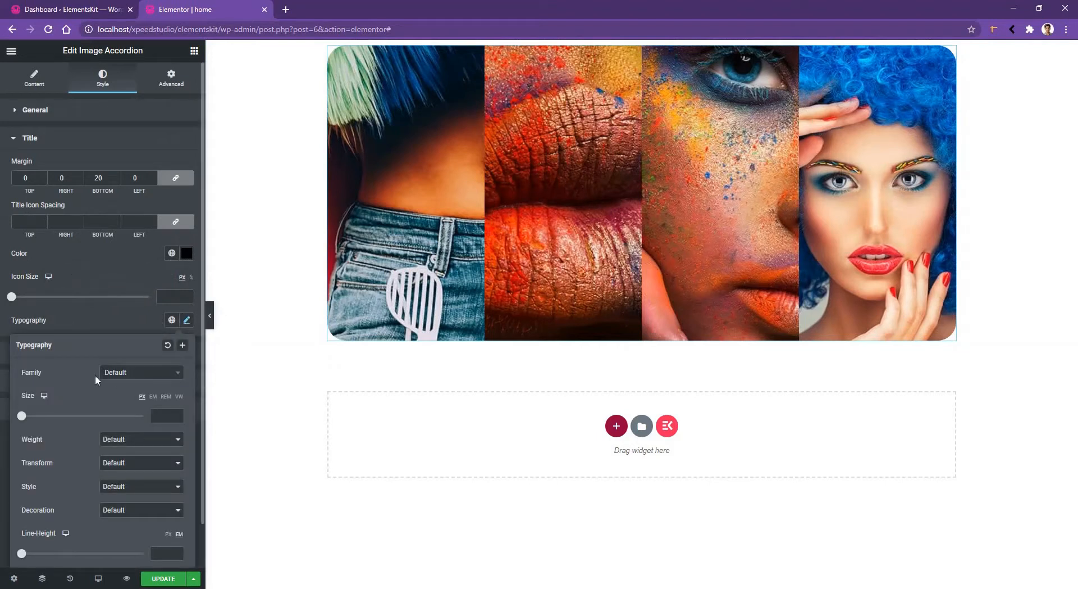
mouse_move(48, 446)
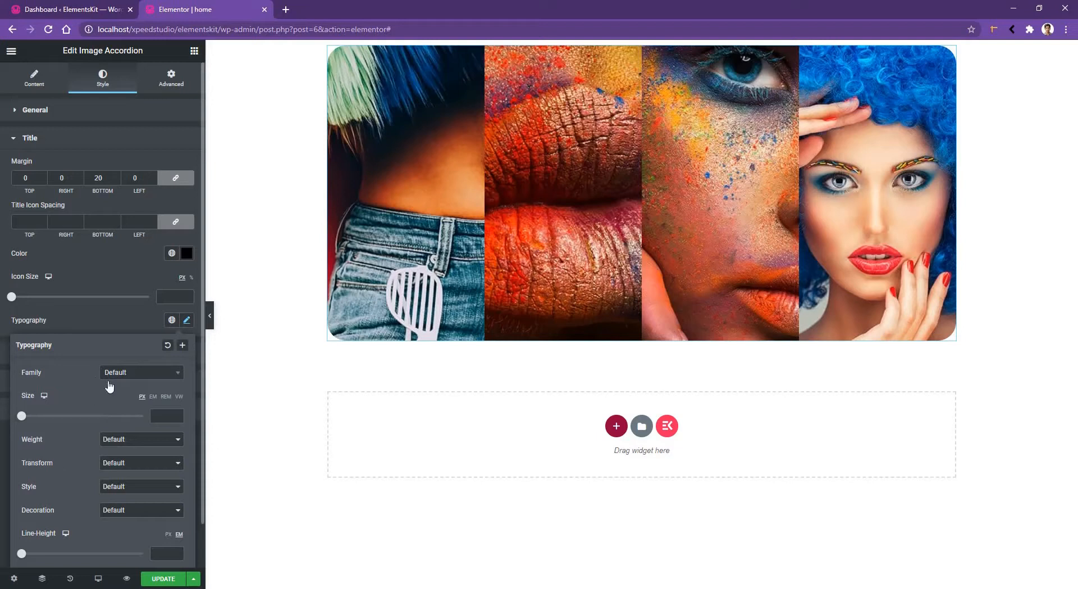
left_click(137, 372)
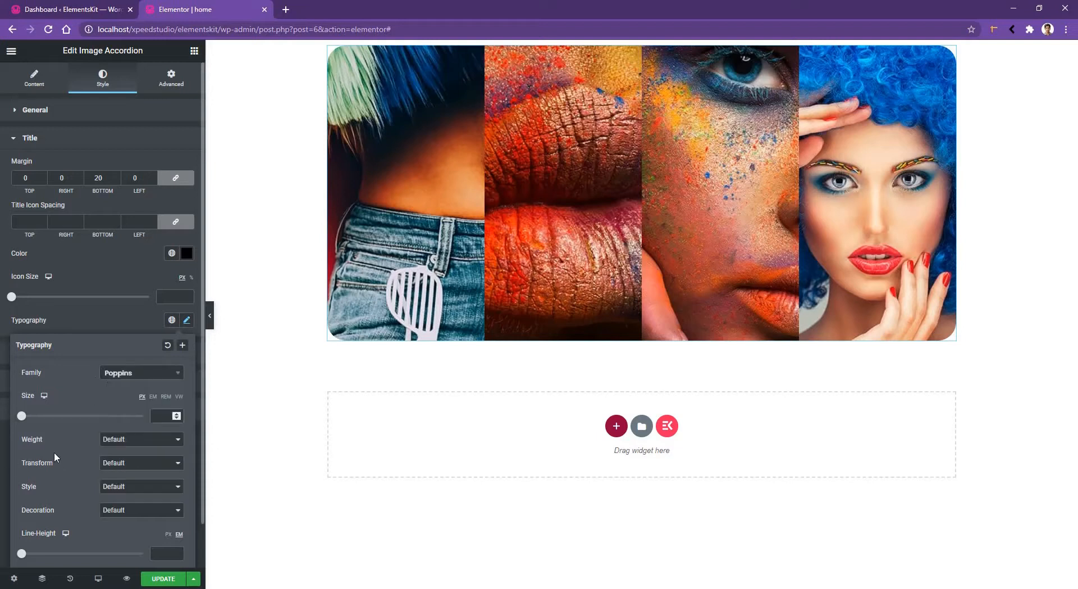
left_click_drag(21, 416, 45, 415)
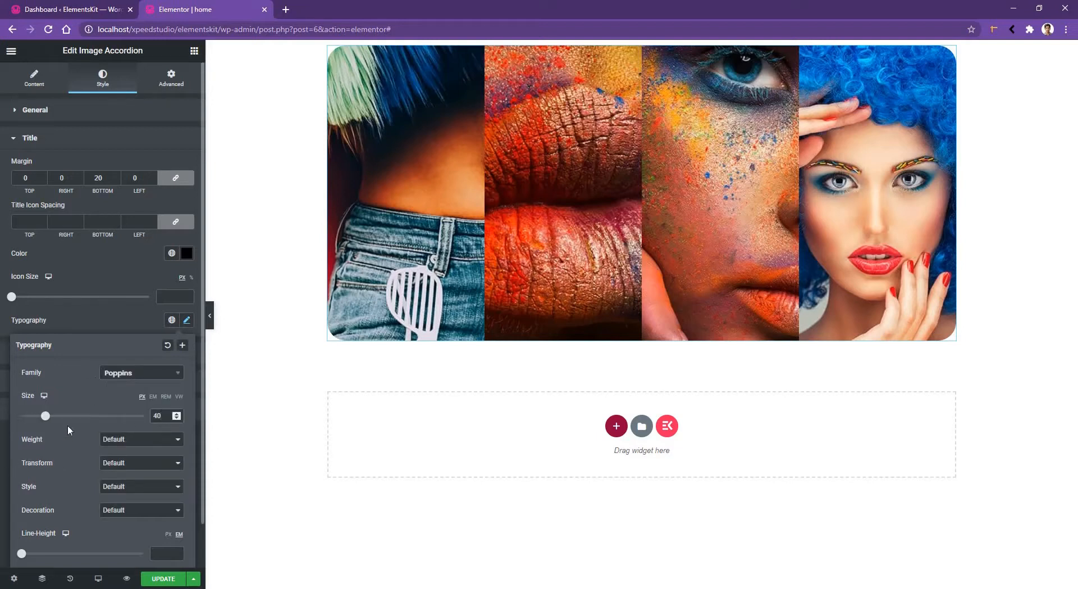
left_click(185, 319)
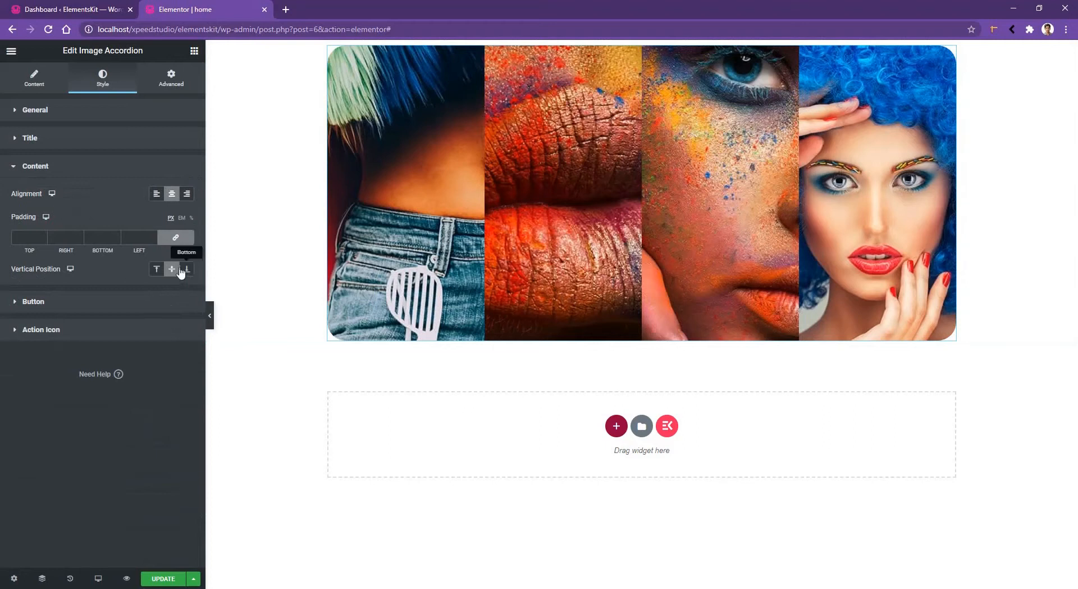
mouse_move(157, 268)
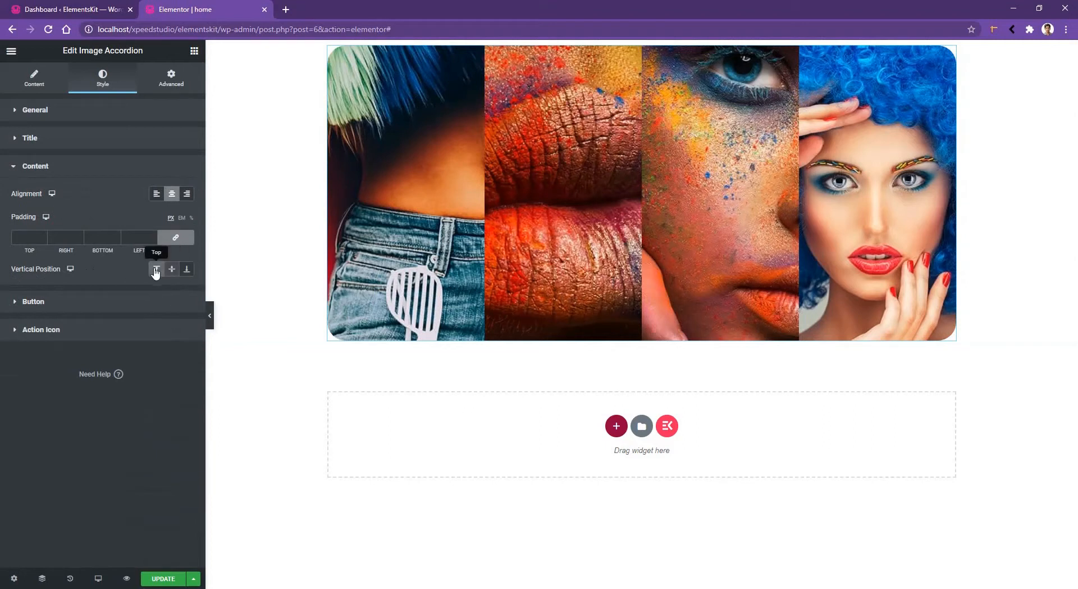
Position the content at the Bottom and enter 40 as the padding value
left_click(156, 269)
type("0")
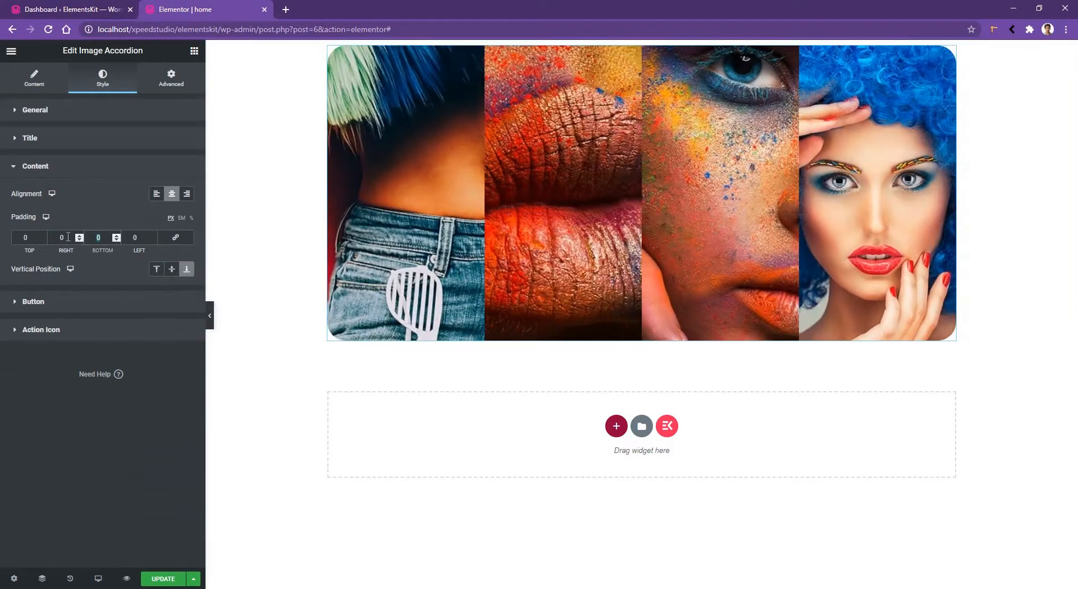
type("40")
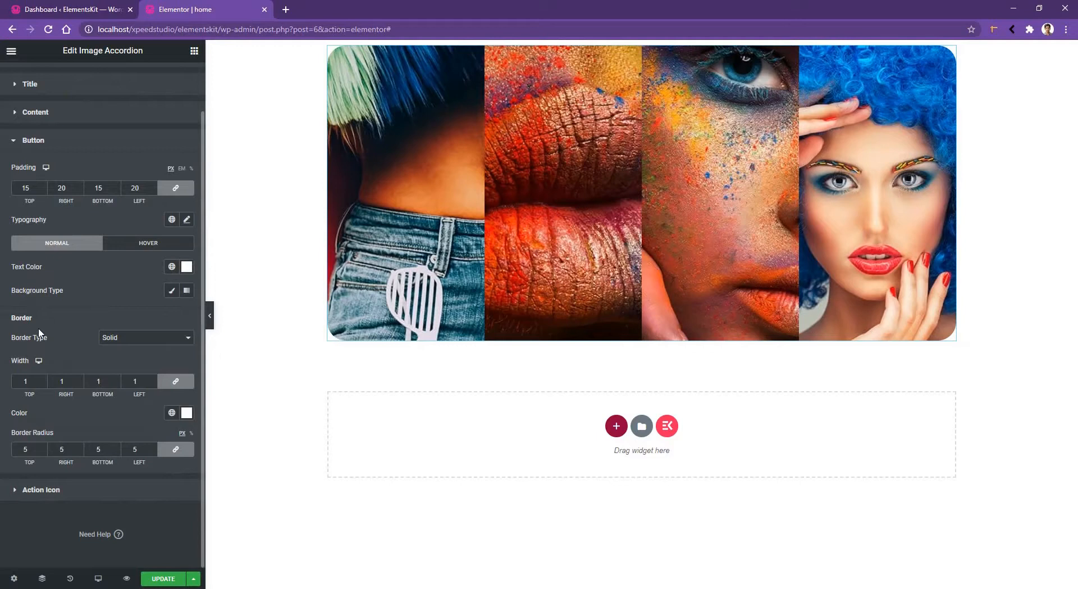
Set button Border Type to None and a Classic red background on Hover
left_click(145, 337)
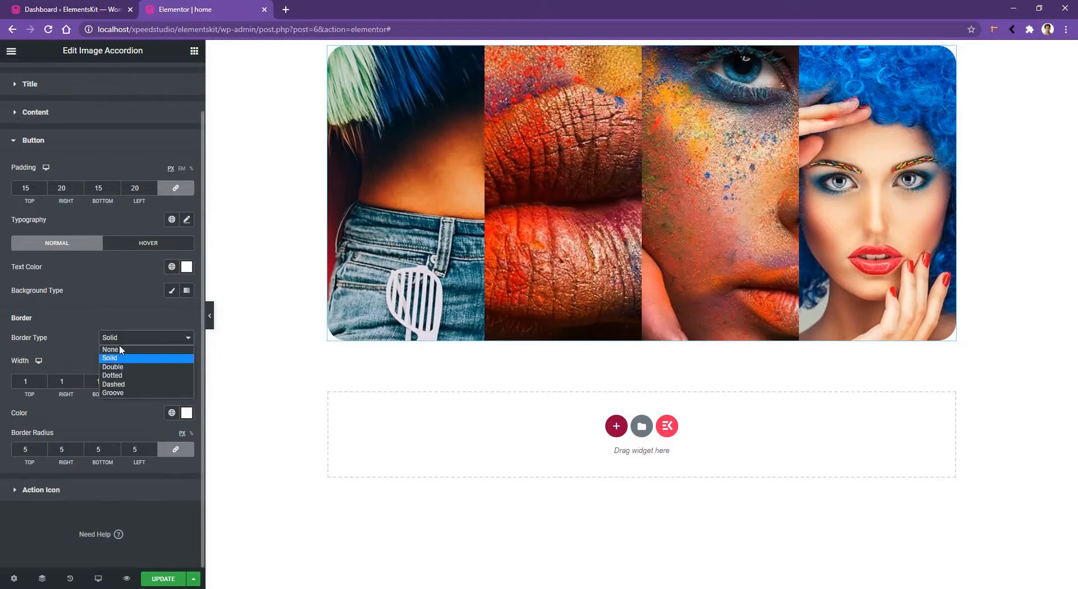
left_click(111, 349)
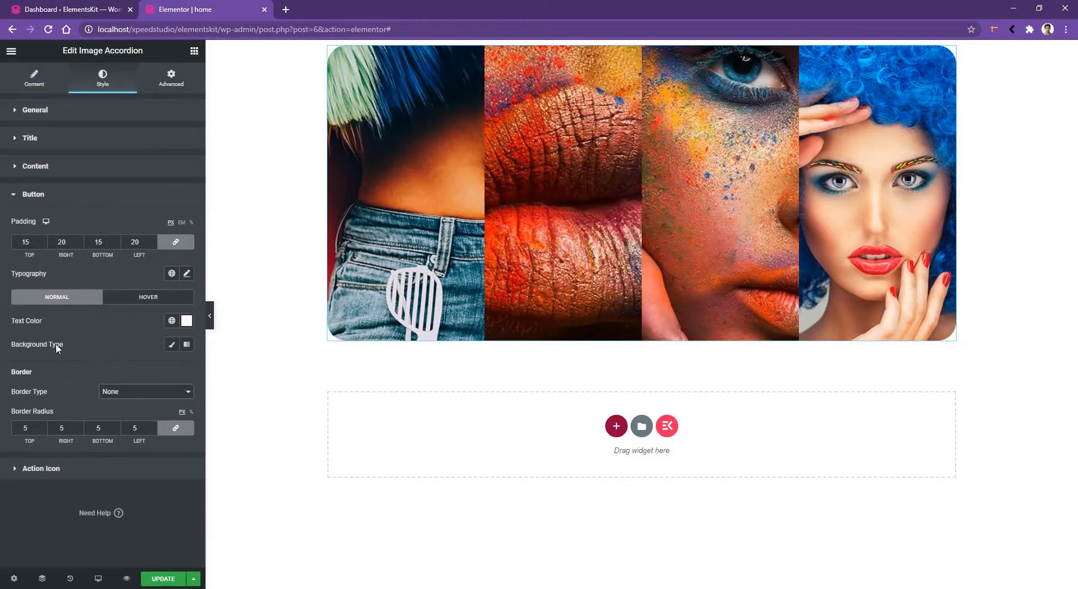
left_click(148, 297)
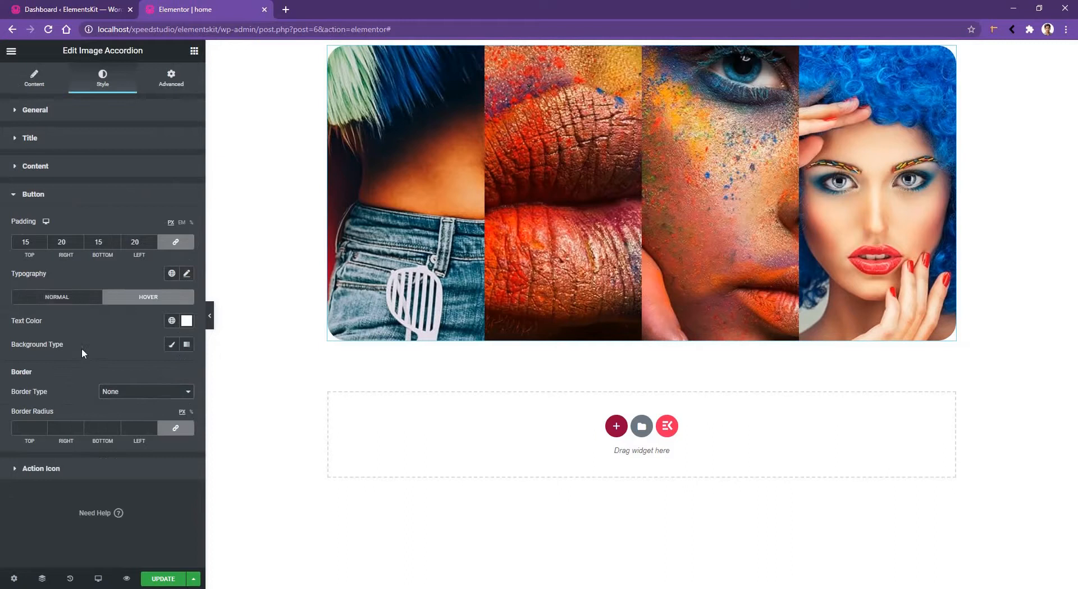
left_click(171, 344)
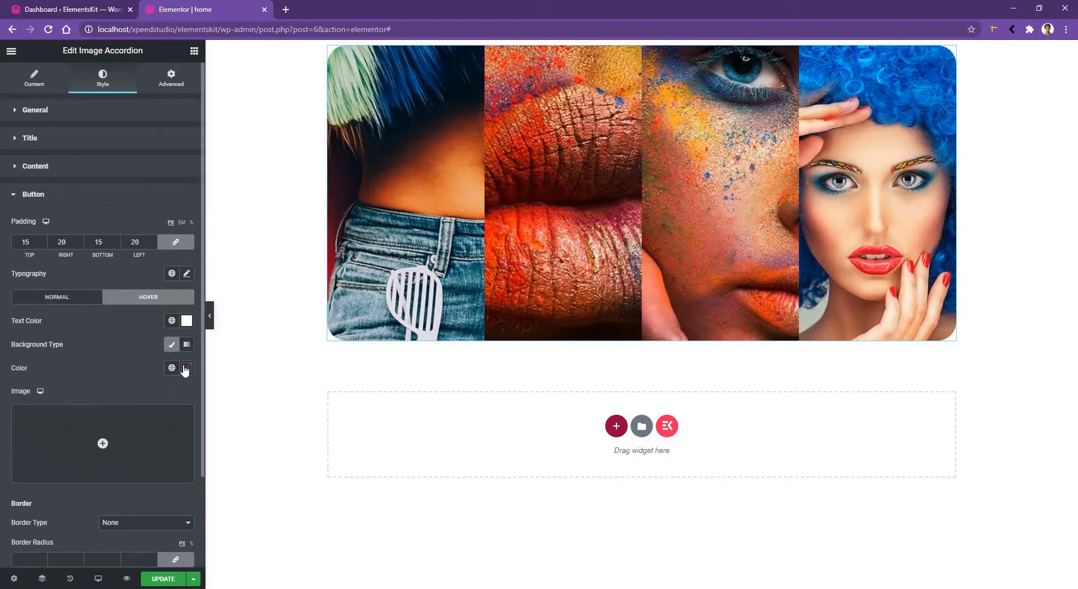
left_click(185, 367)
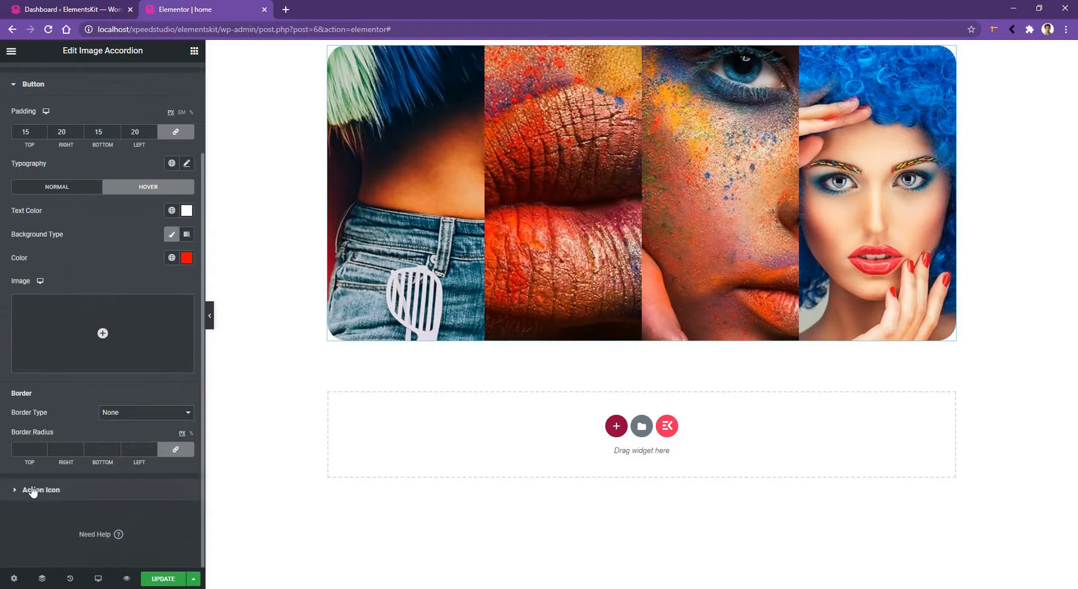
Clear Icon Container Spacing, set Icon Left Spacing 7 and a red action icon background
left_click(41, 488)
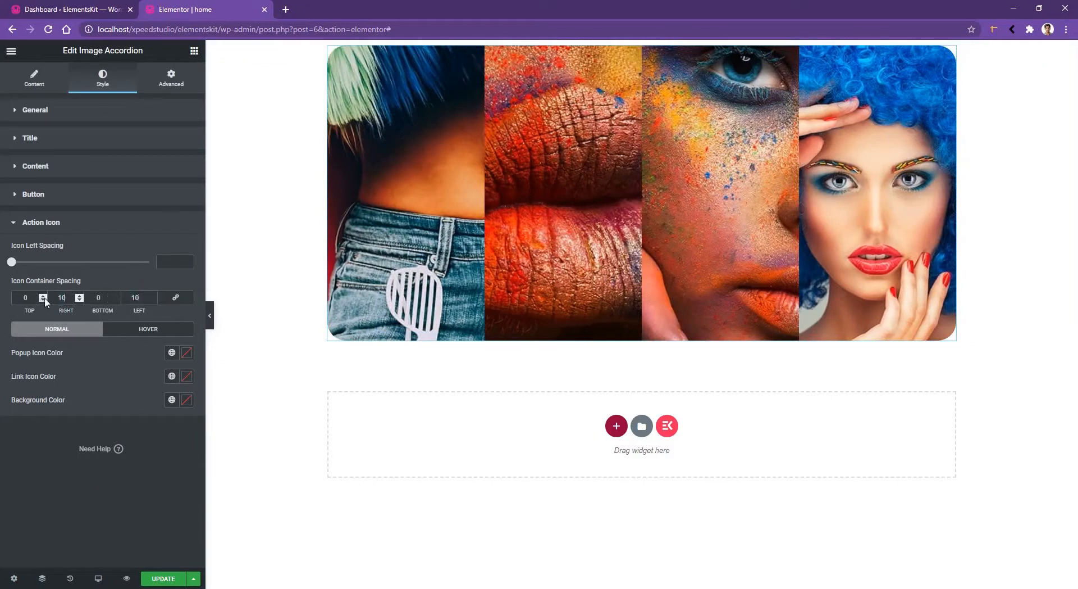
left_click(175, 296)
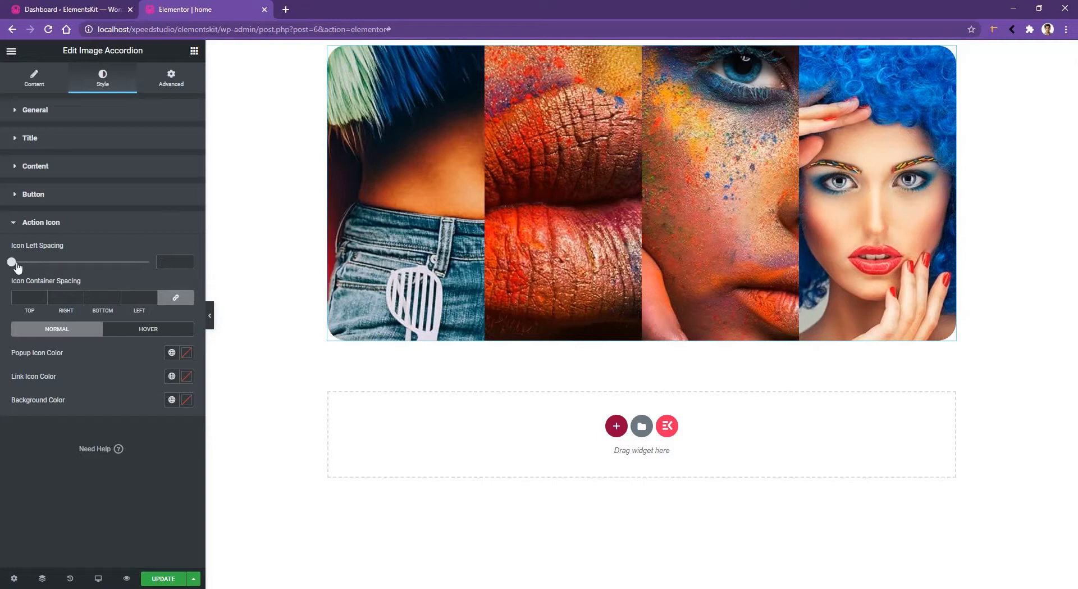
left_click_drag(12, 262, 20, 261)
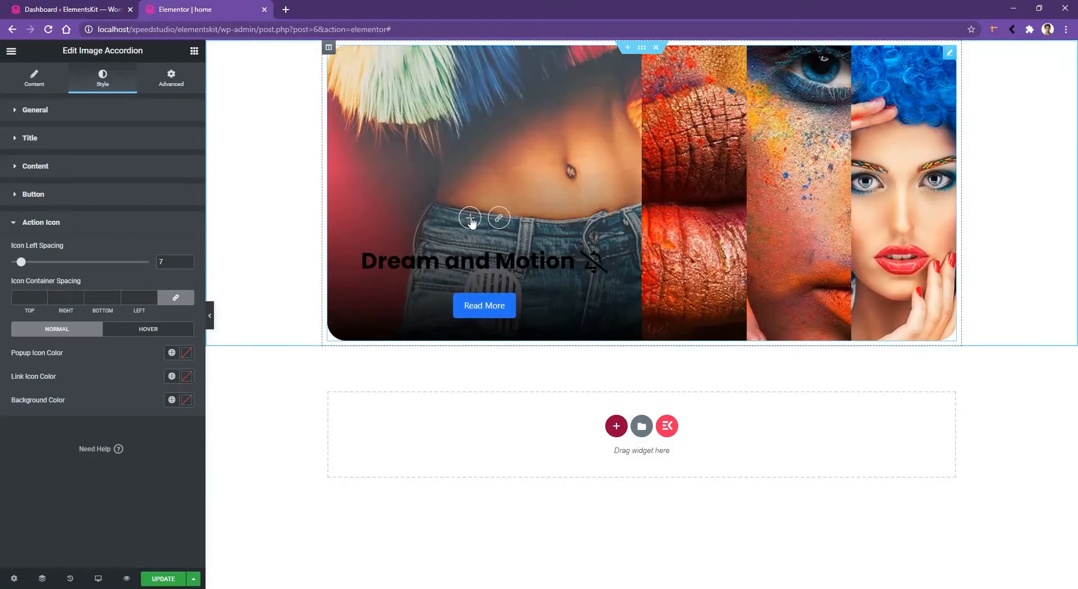
mouse_move(493, 223)
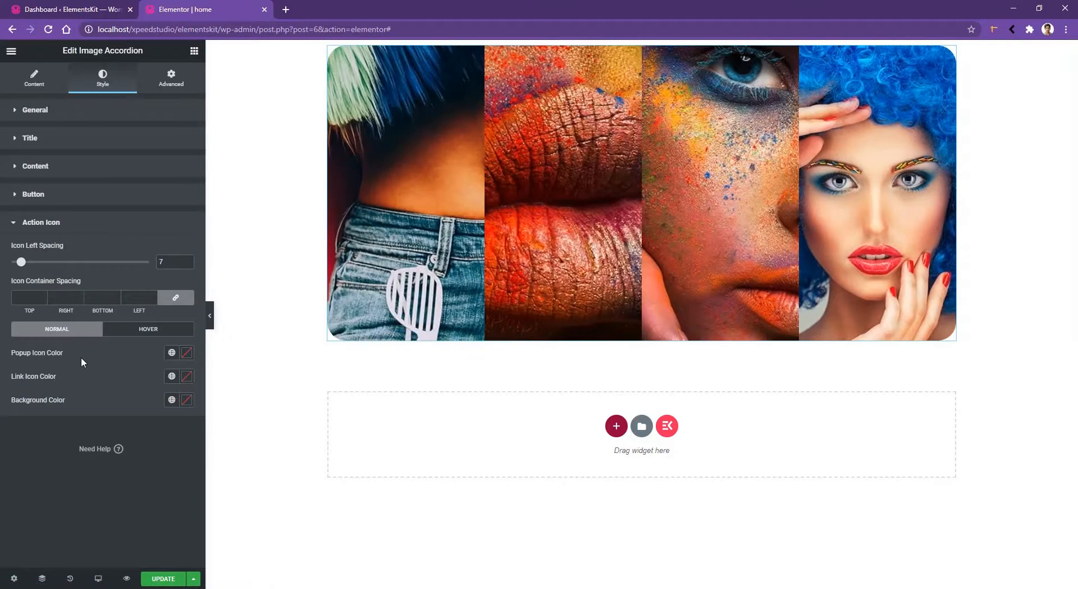
mouse_move(77, 407)
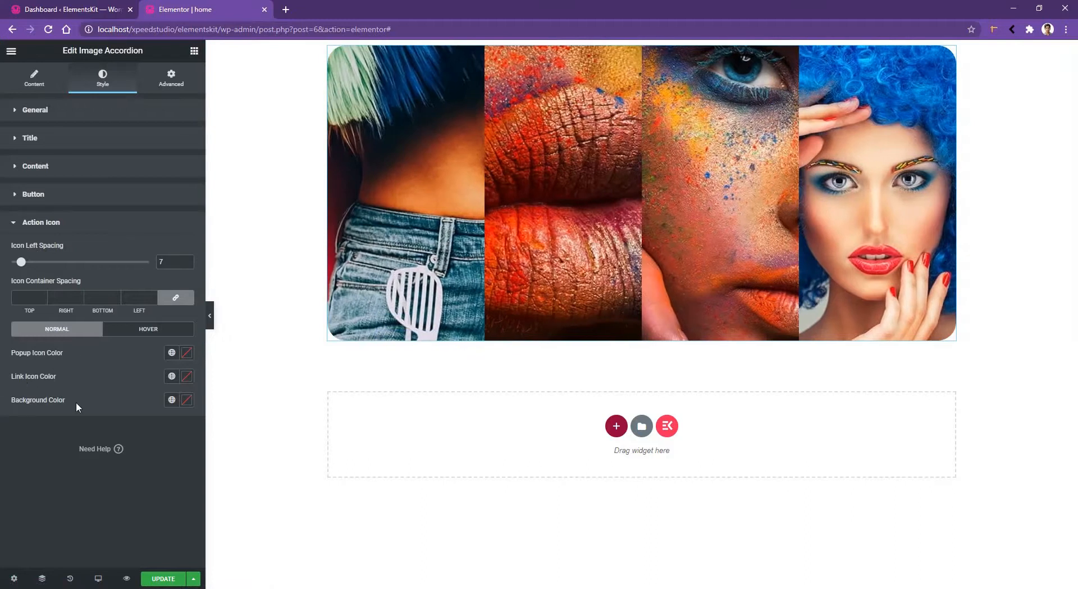
left_click(185, 400)
type("#FF0000")
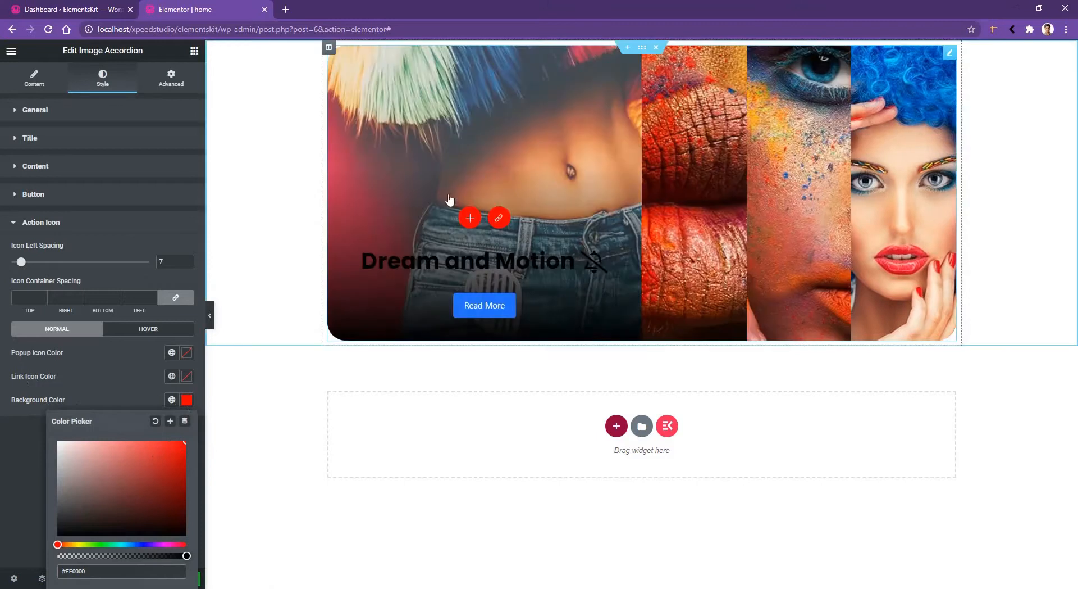
Start picking the action icons' hover background colour
left_click(148, 329)
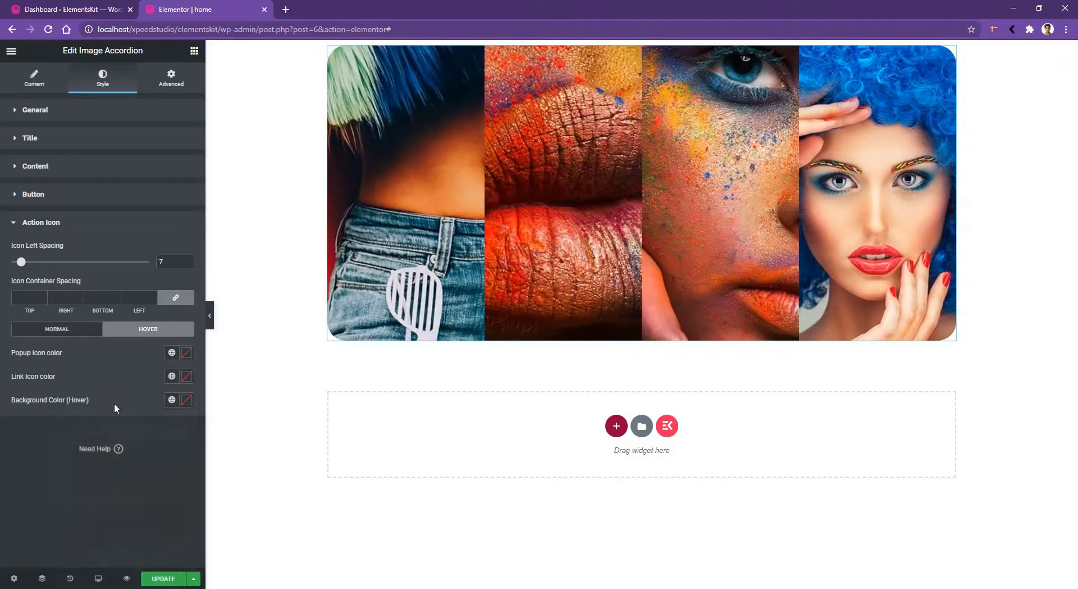
left_click(185, 400)
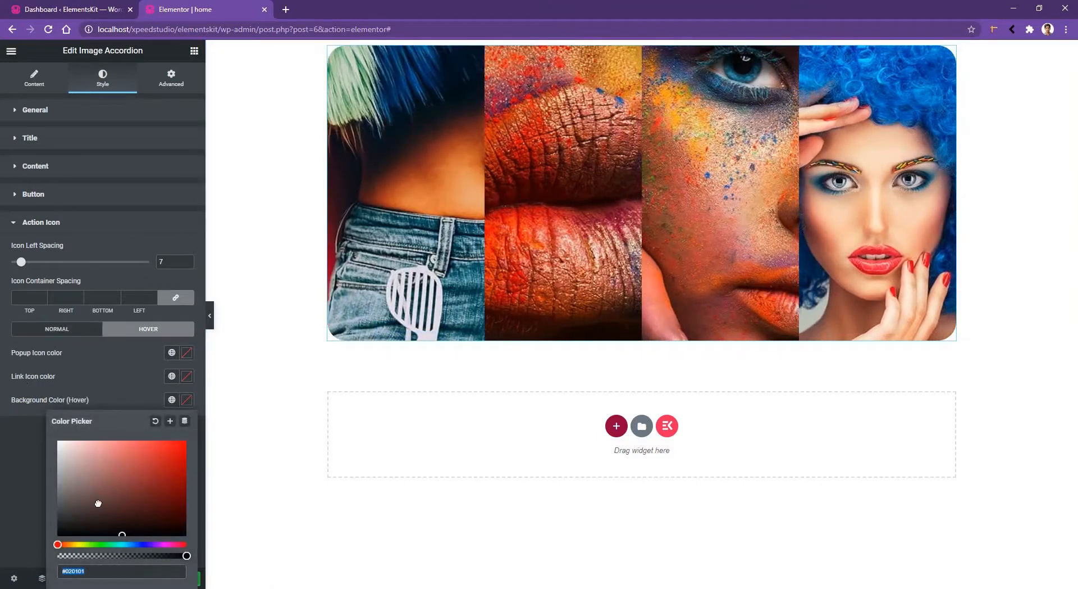